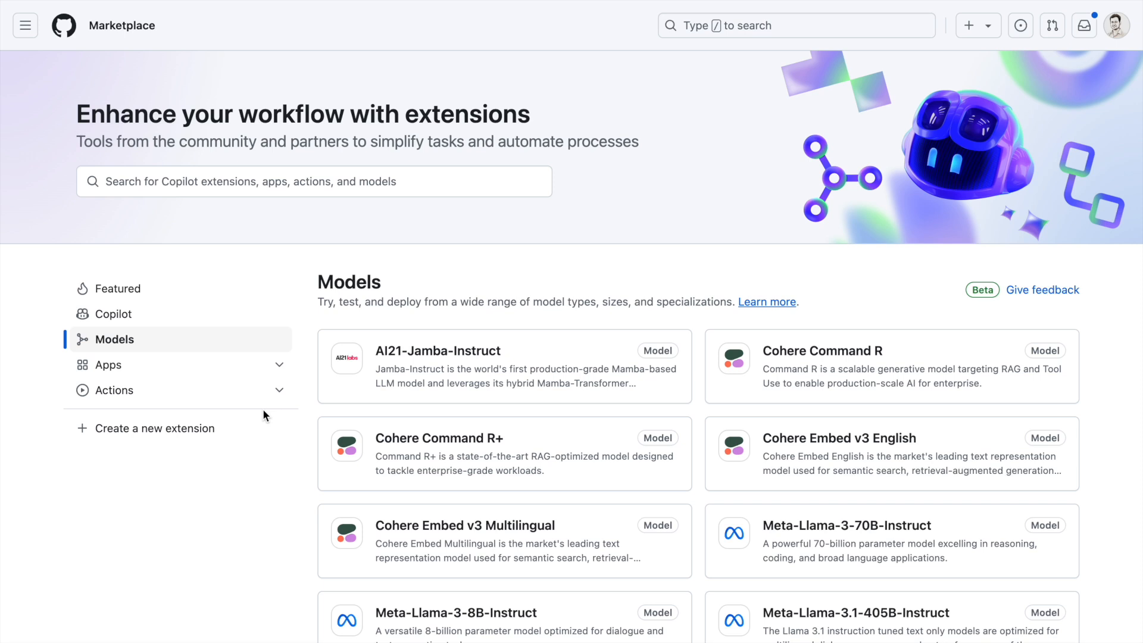
Browse the Models list and open the Meta-Llama-3.1-405B-Instruct page to read its README.
scroll(down, 3)
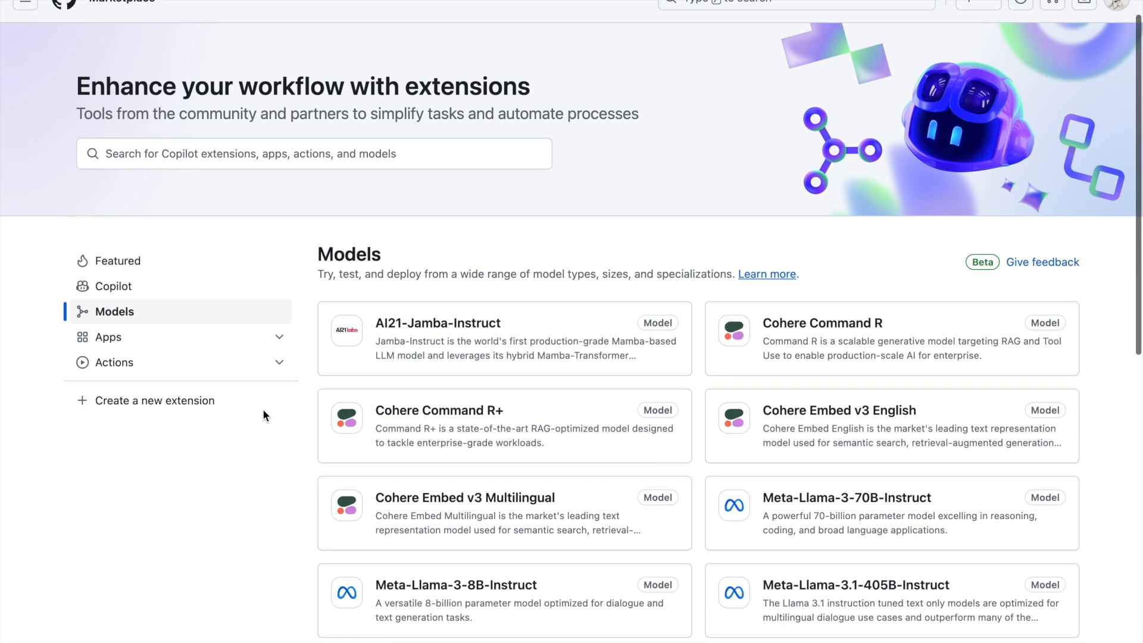
scroll(down, 3)
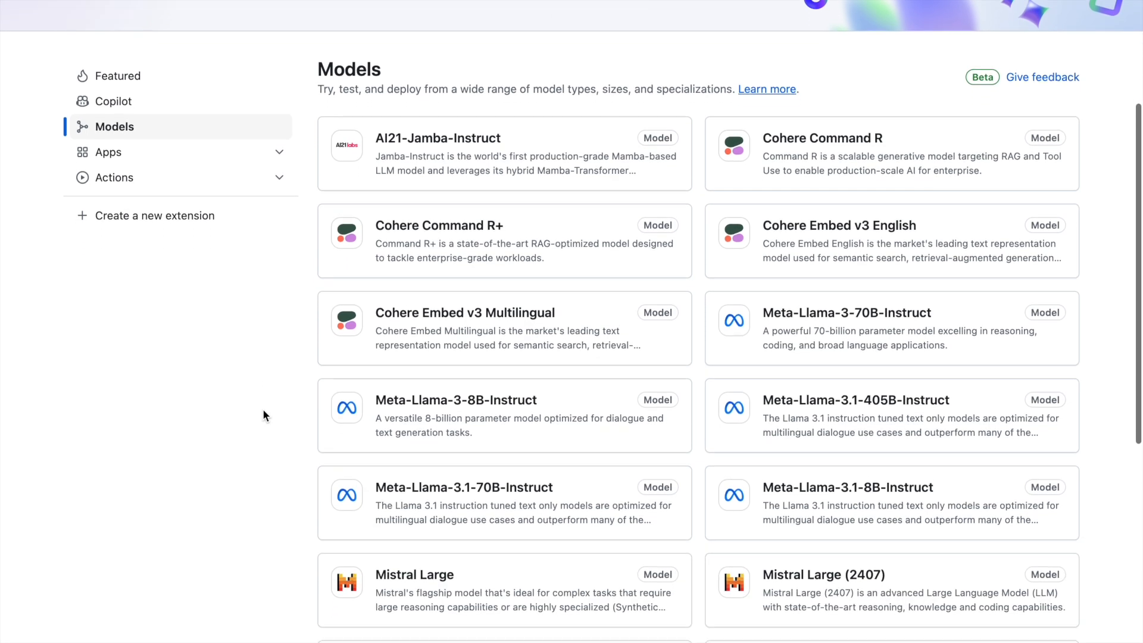
scroll(down, 3)
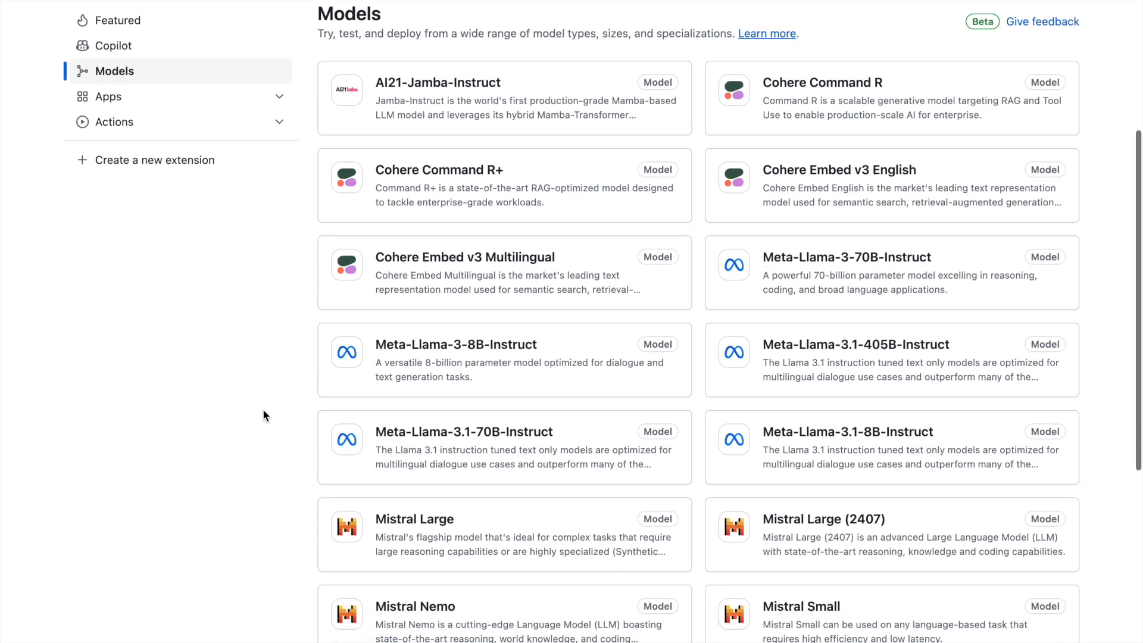
scroll(down, 3)
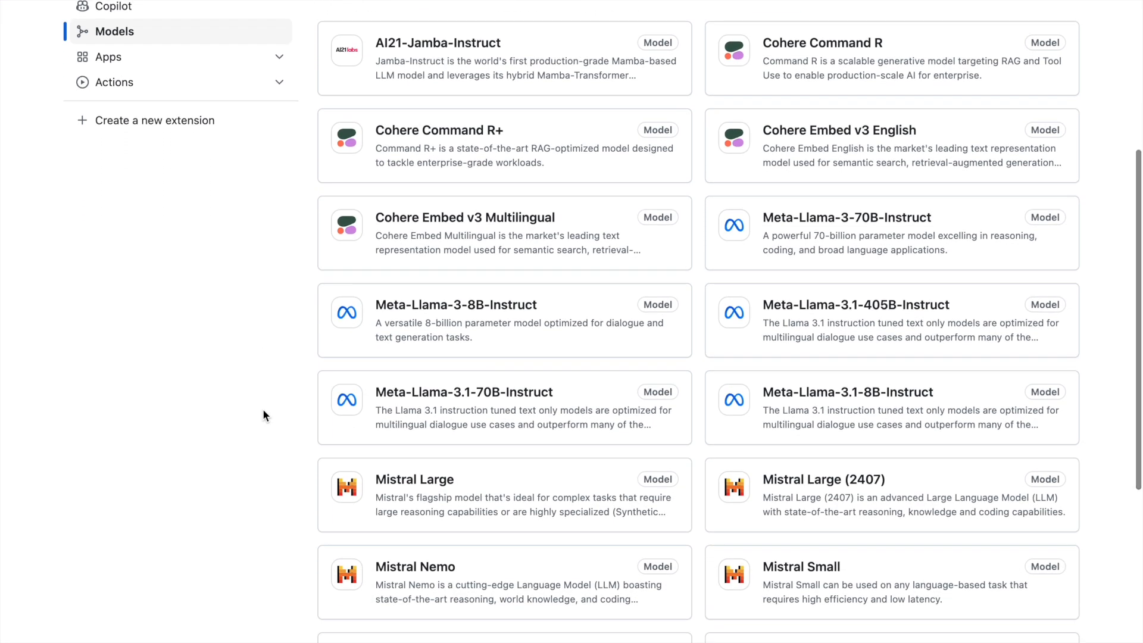
scroll(down, 3)
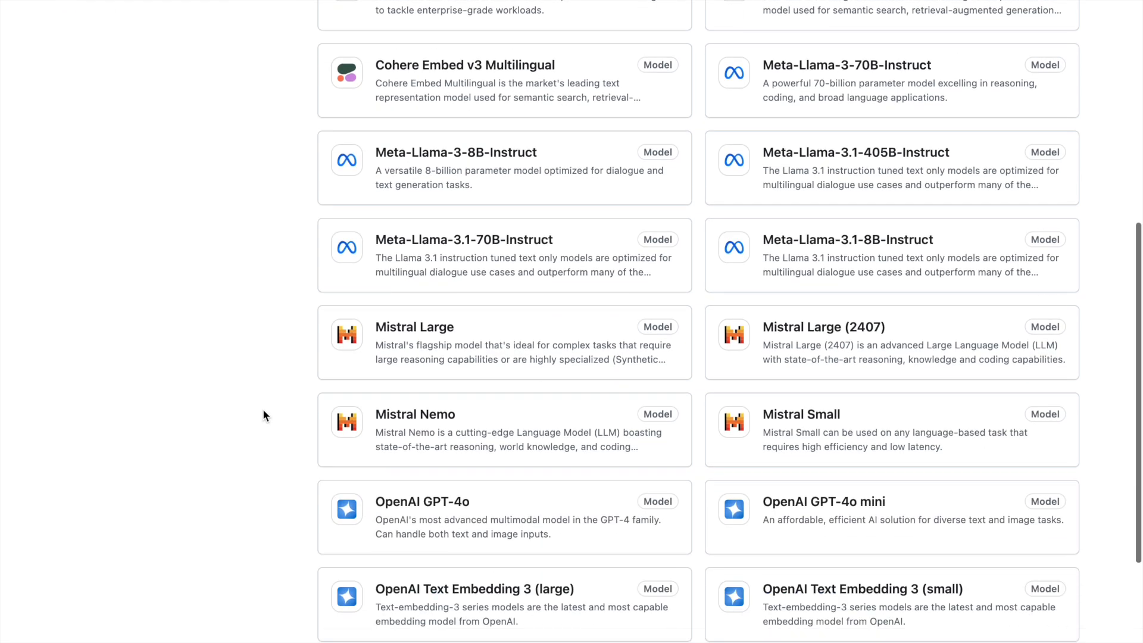
scroll(down, 3)
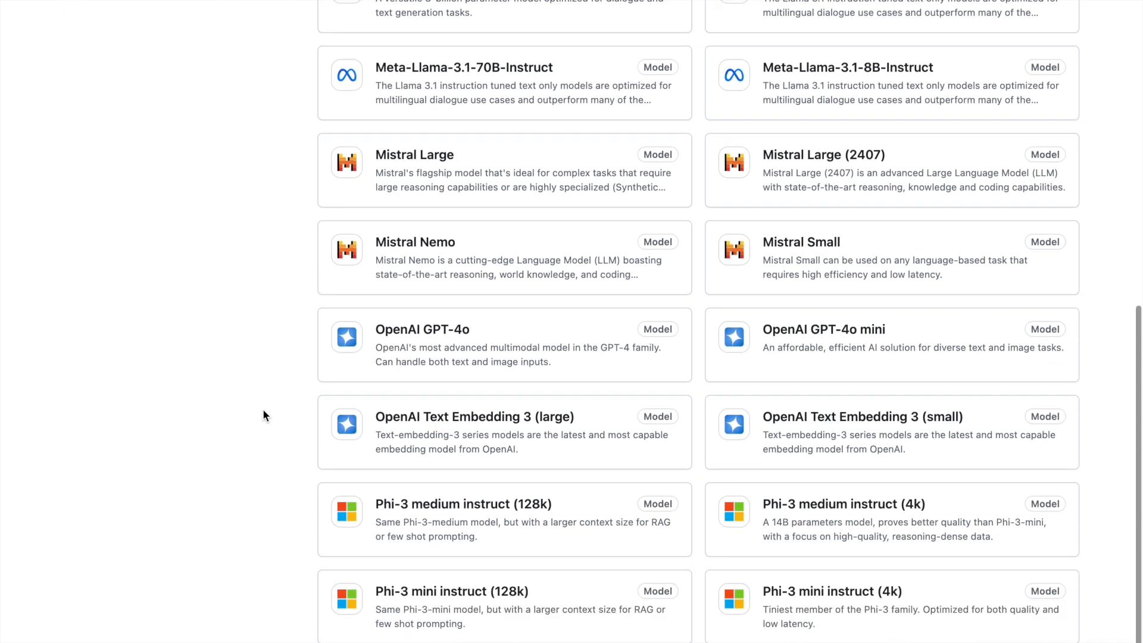
scroll(down, 3)
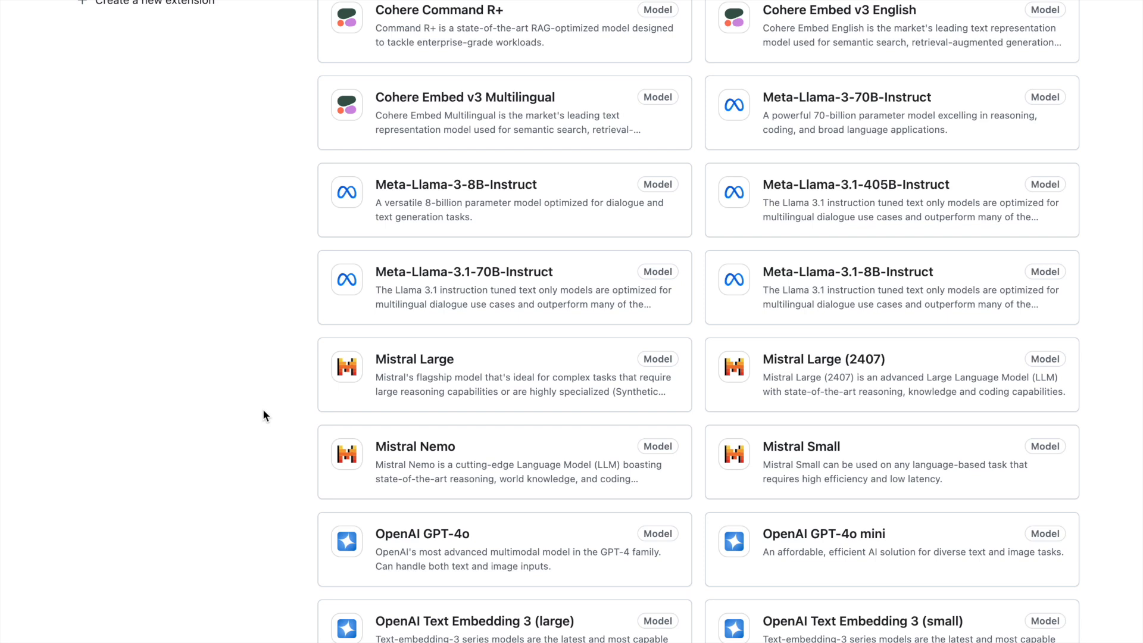
mouse_move(771, 454)
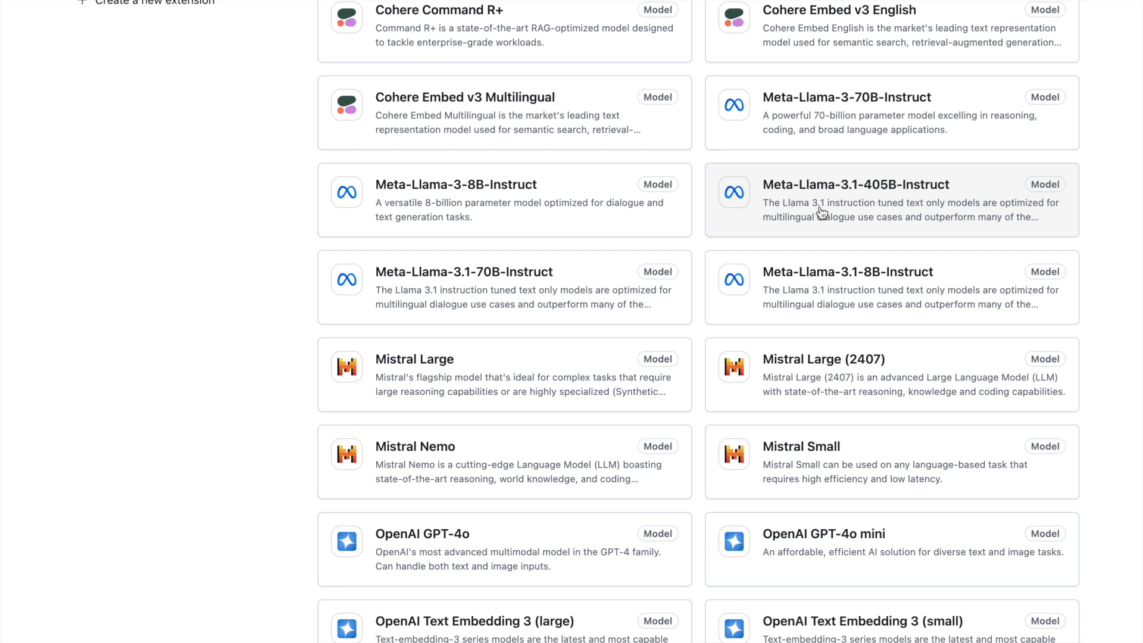
click(854, 184)
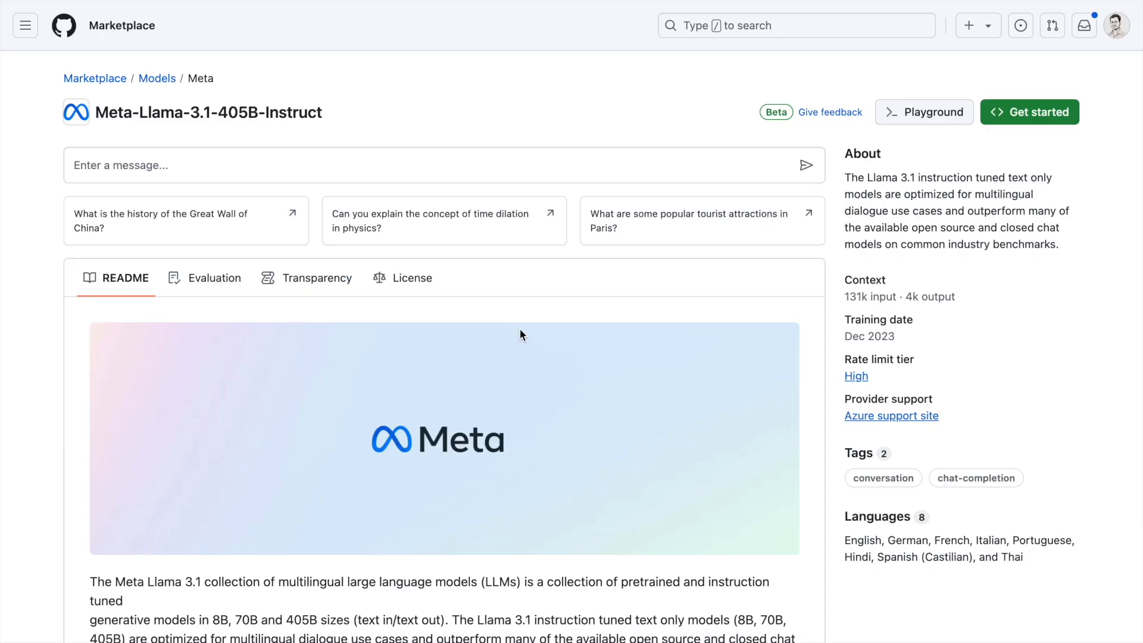
scroll(down, 3)
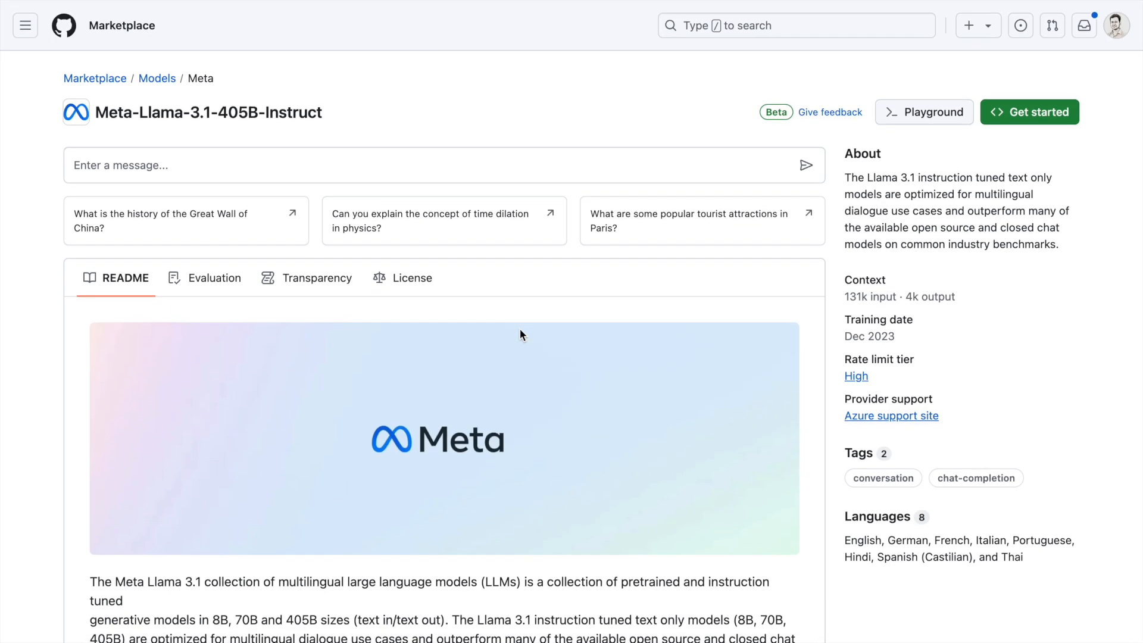
mouse_move(937, 129)
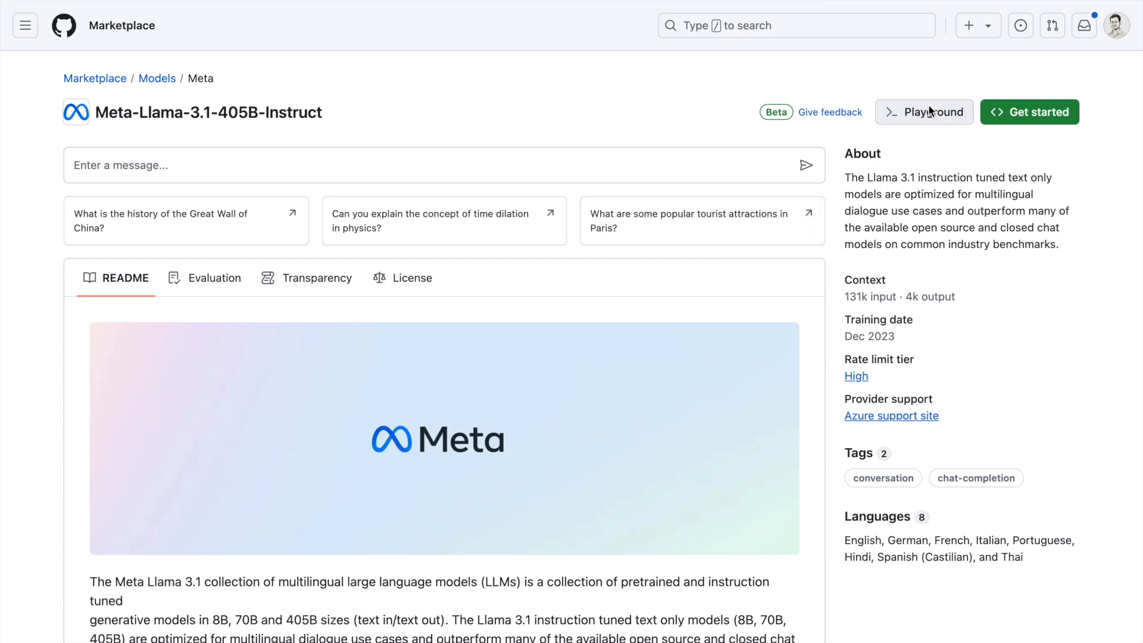
Ask the model in the Playground for the one-word sentiment of an amazing-product review.
click(924, 111)
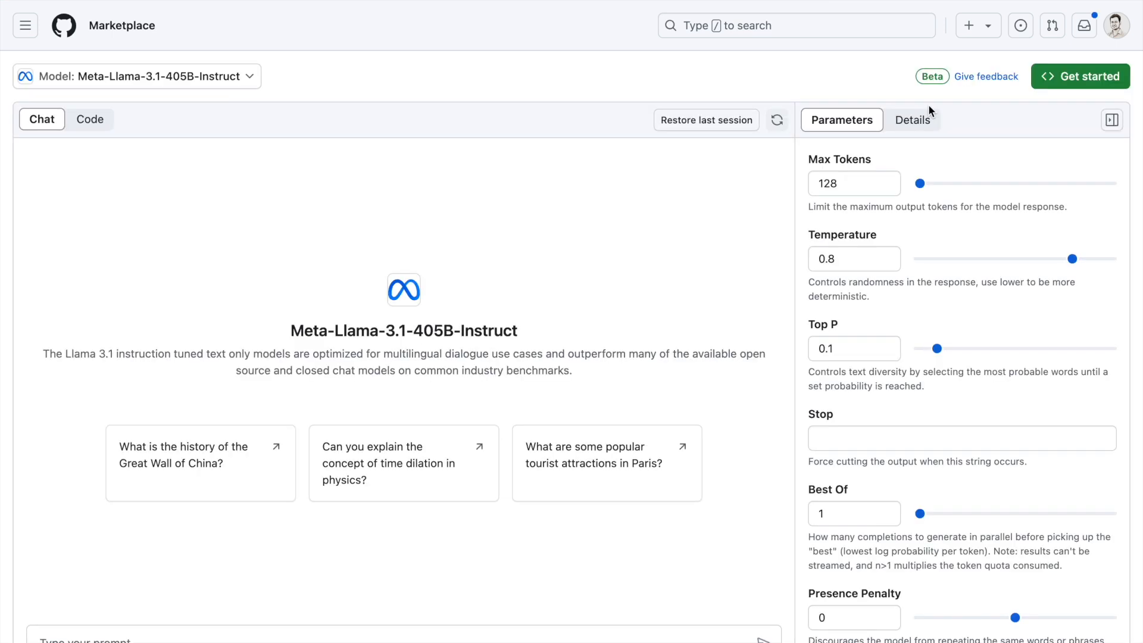
mouse_move(530, 416)
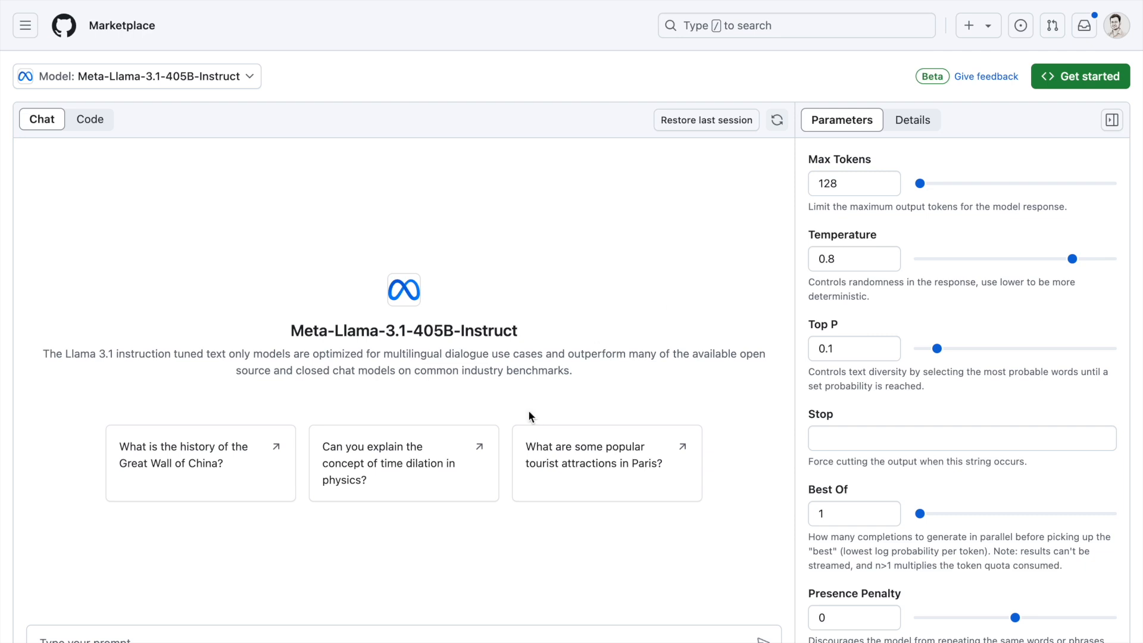
mouse_move(470, 515)
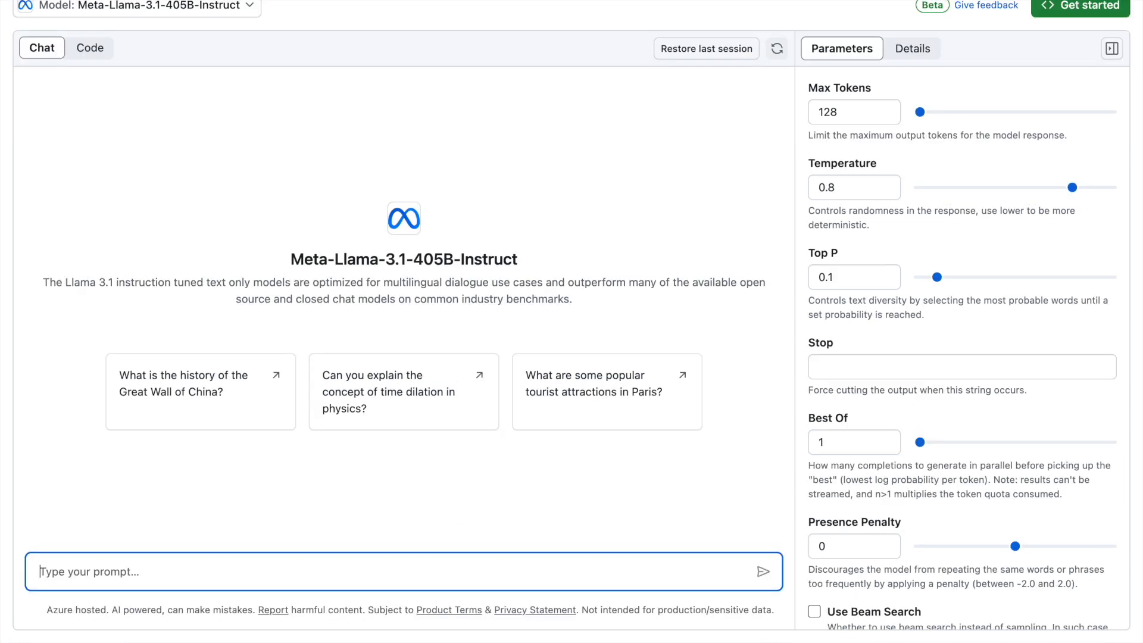
text(Analyze the sentiment of the following review. Respond with only one word: "positive", "neutral", or "negative".)
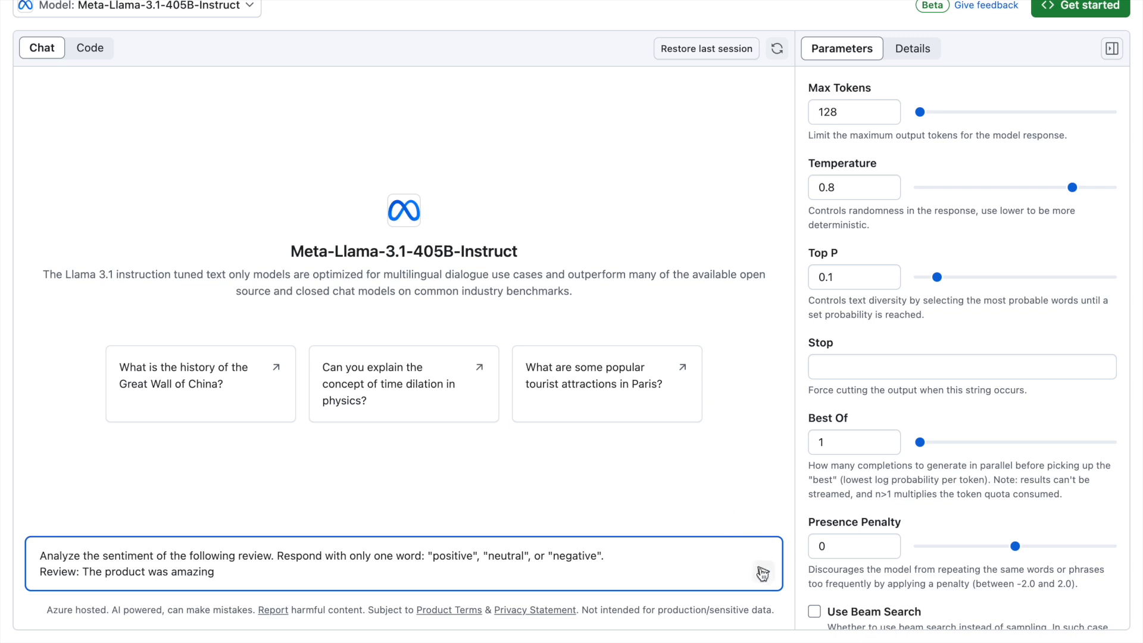
click(763, 571)
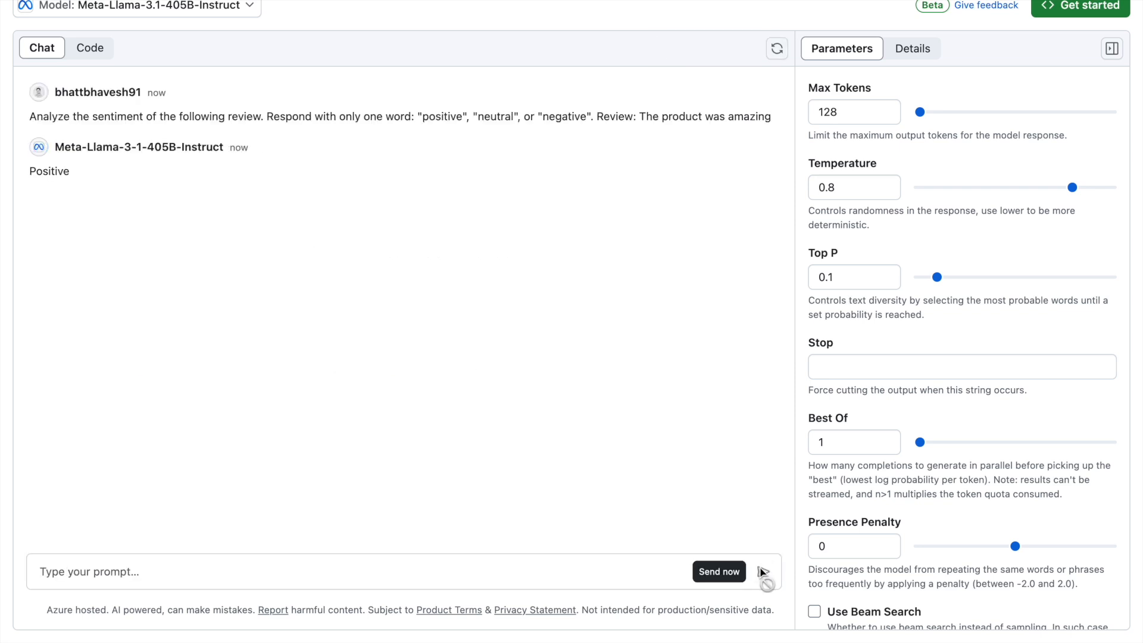
mouse_move(602, 555)
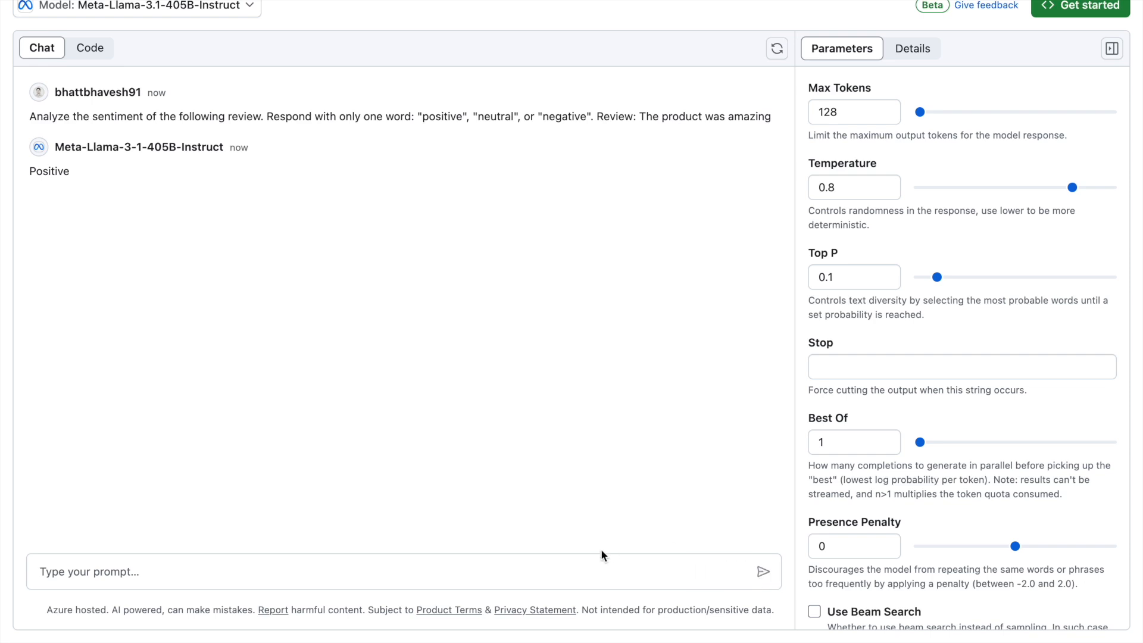
Send the review 'The product was ok ok' for one-word sentiment classification.
click(403, 571)
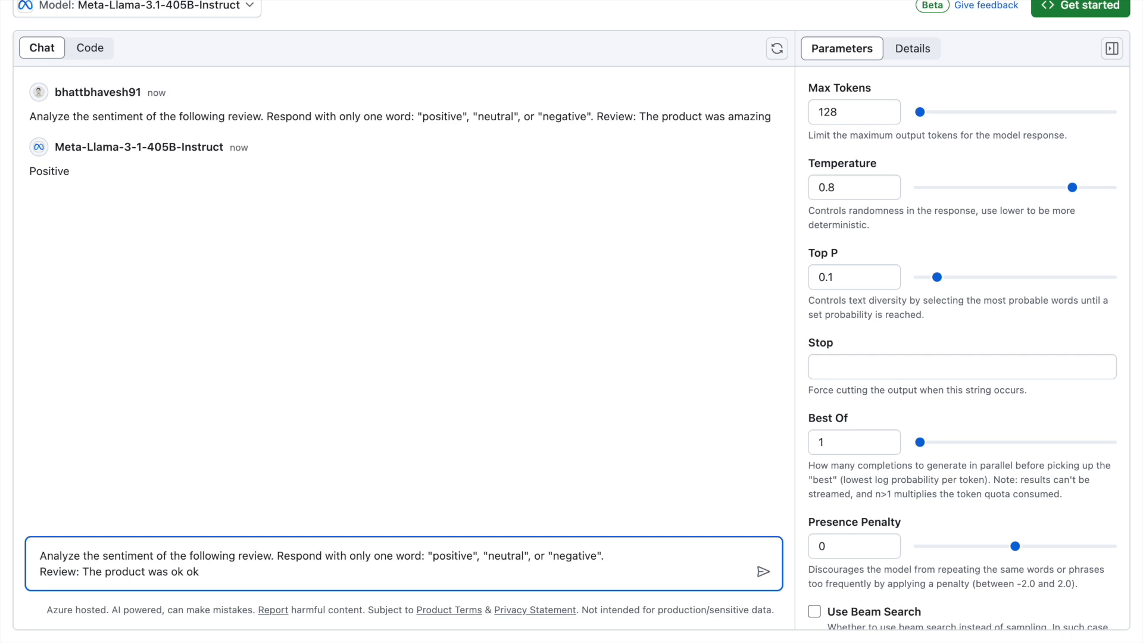
click(763, 572)
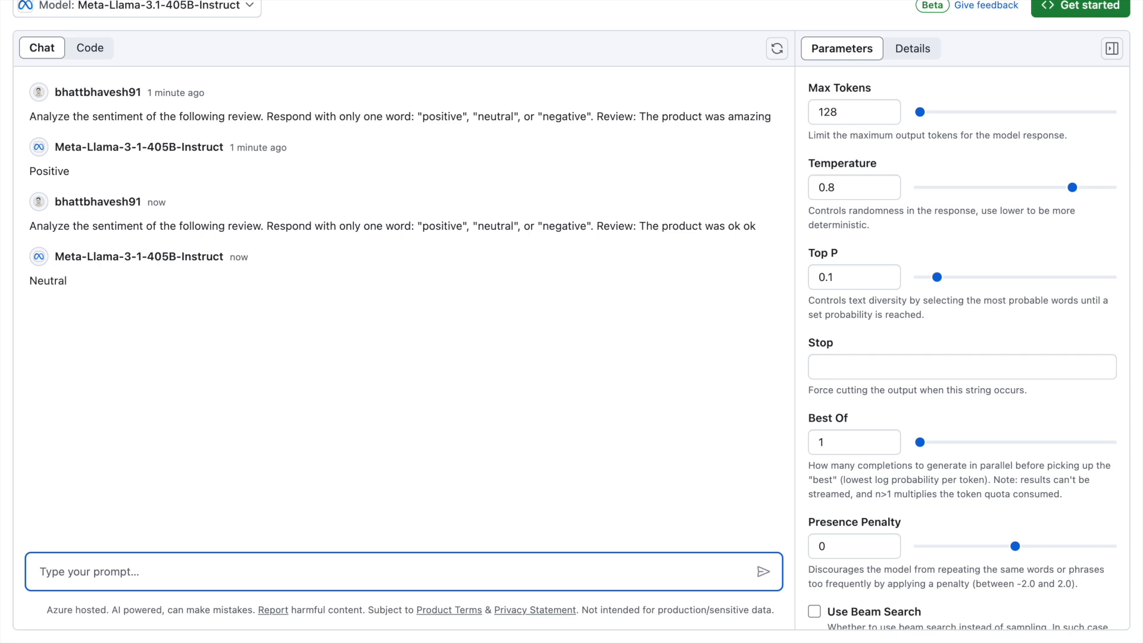
Rewrite the prompt's review as 'The product was amazingly bad!' and send it.
text(Analyze the sentiment of the following review. Respond with only one word: "positive", "neutral", or "negative". Review: The product was ok ok)
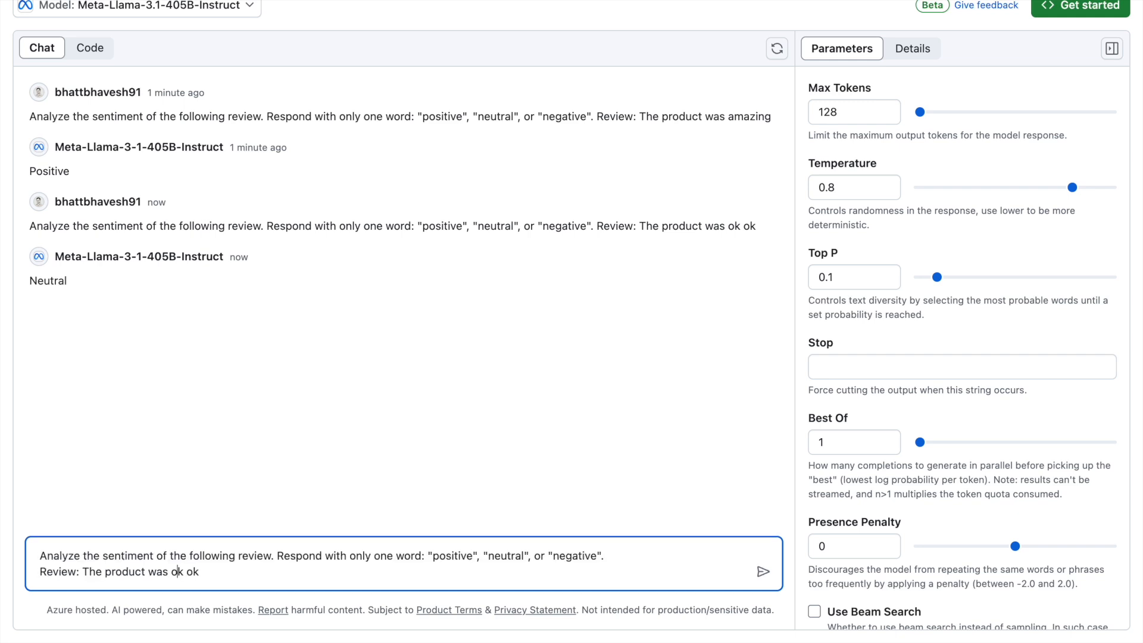
text(amazingly)
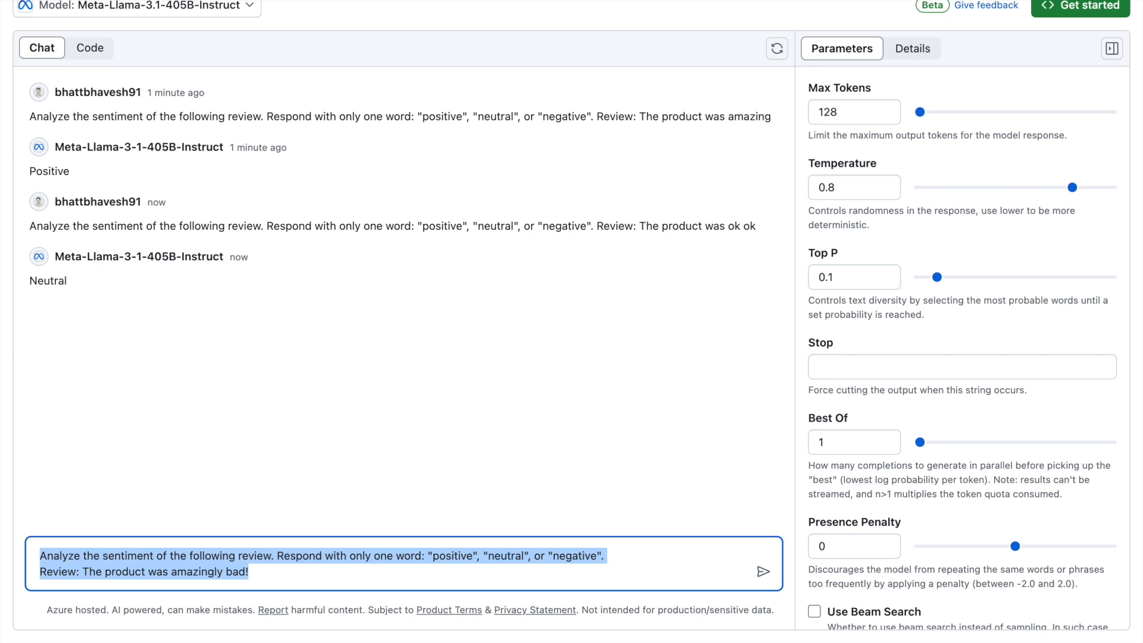
click(763, 571)
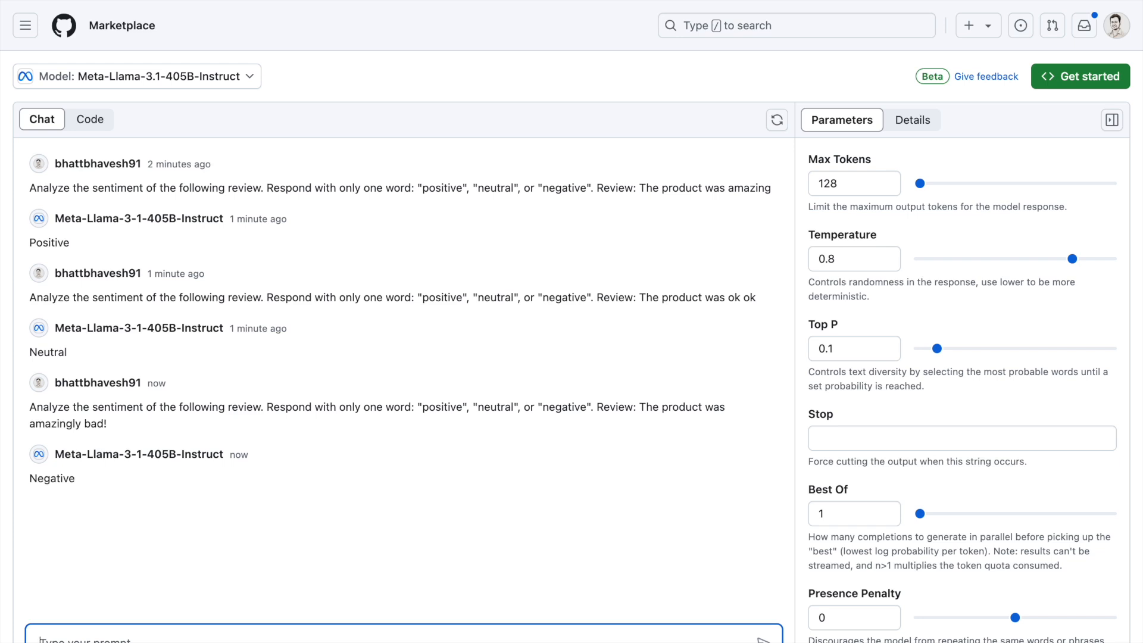
mouse_move(1066, 150)
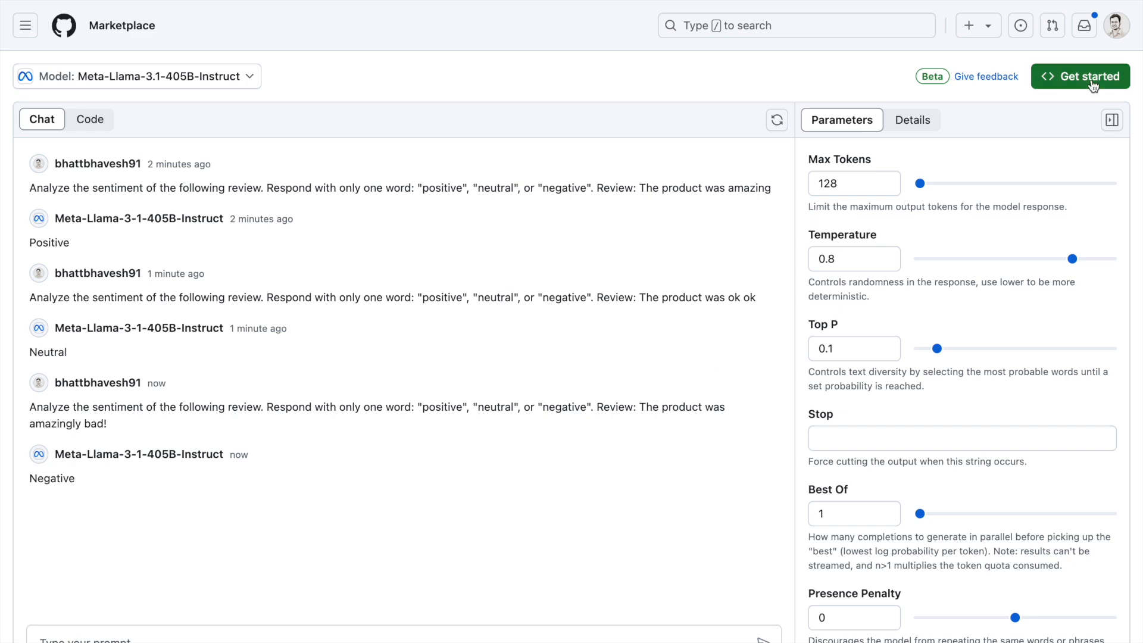
click(1081, 76)
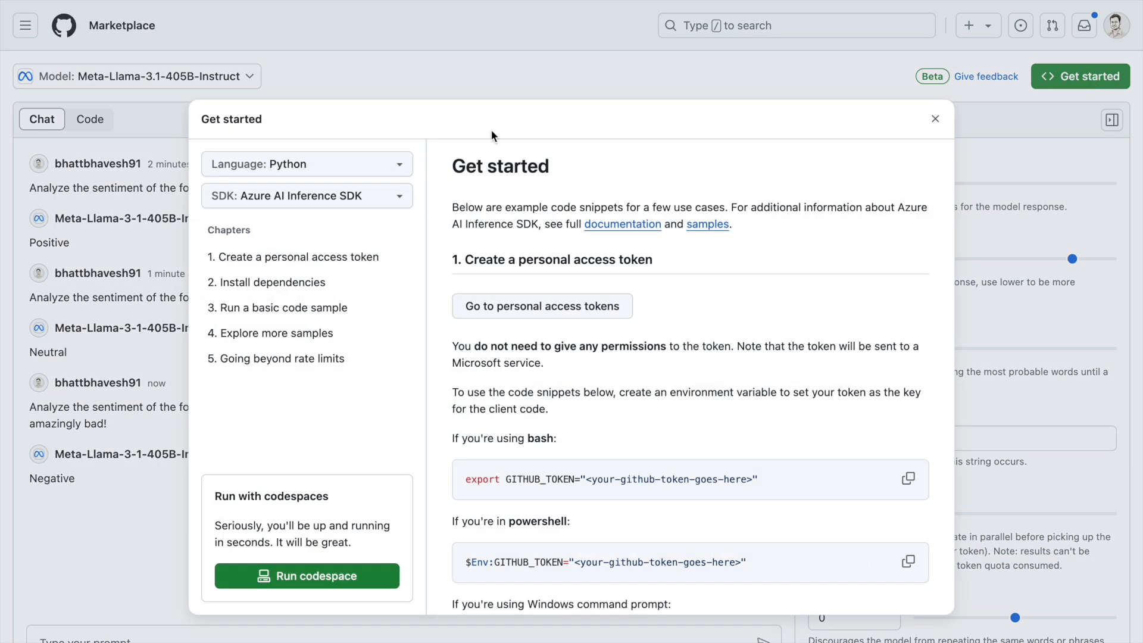
click(305, 163)
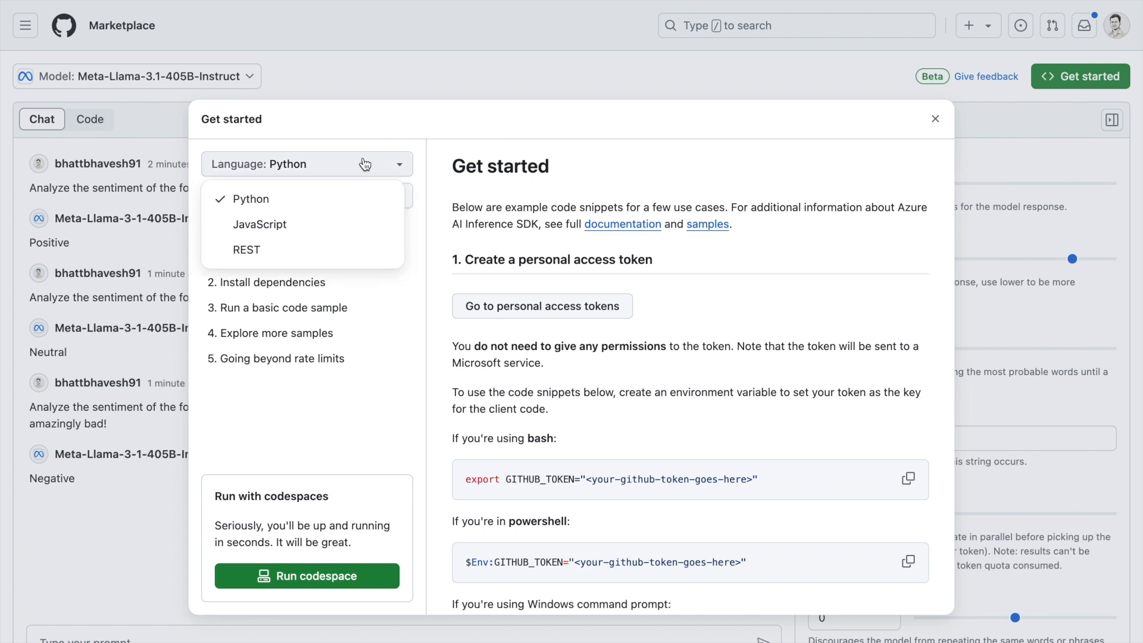
mouse_move(335, 225)
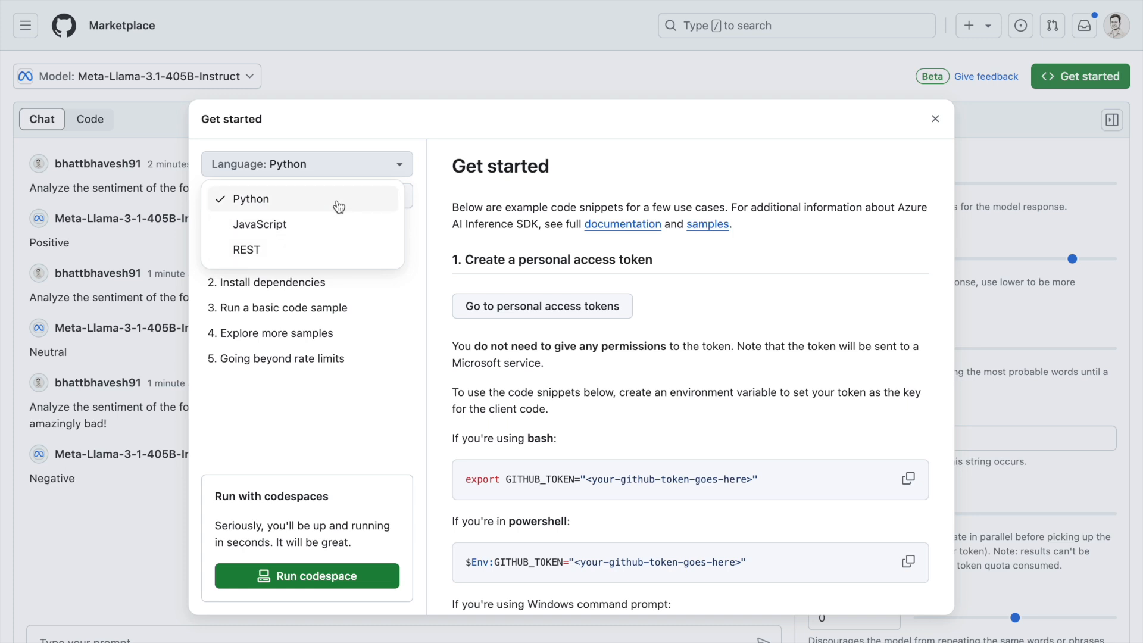
click(252, 198)
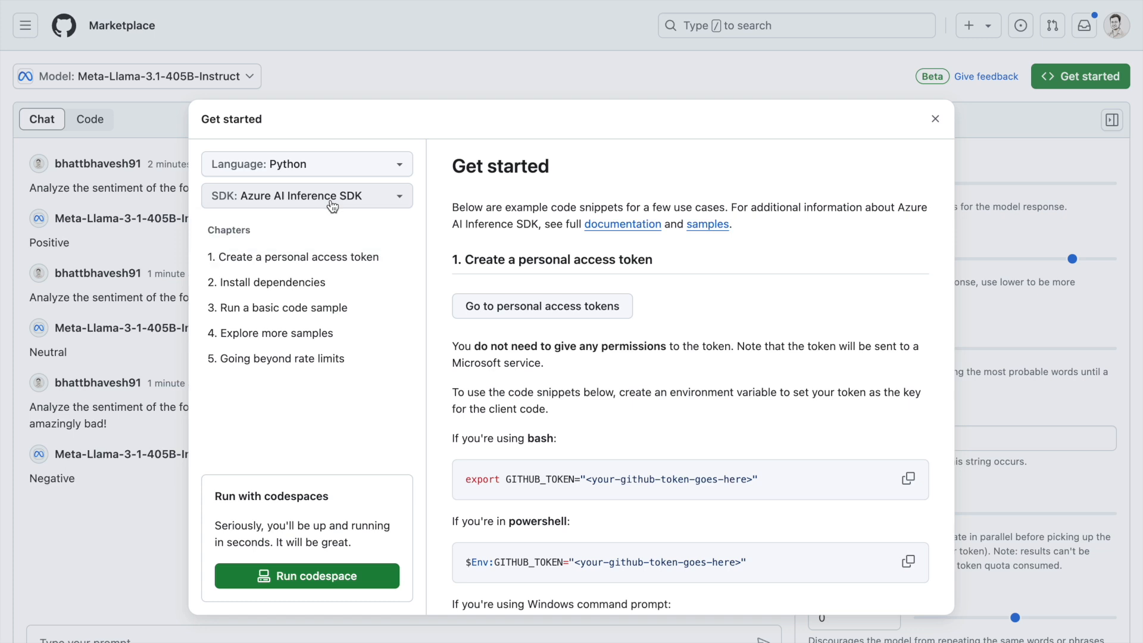
mouse_move(625, 310)
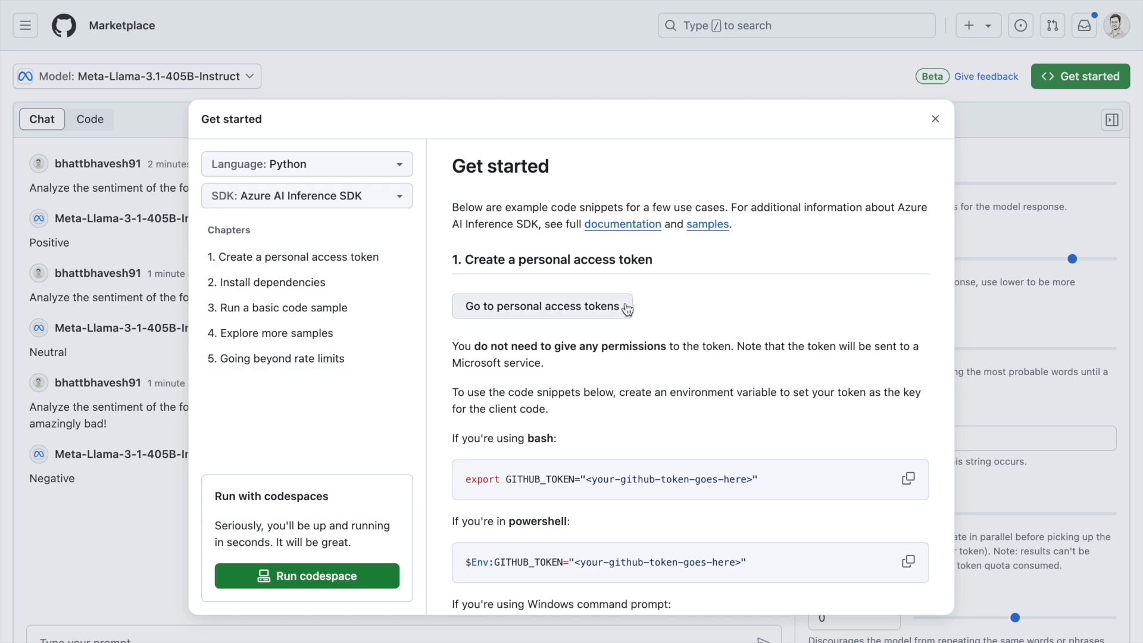
Scroll the Get started guide to the pip install step and Python sample code.
scroll(down, 3)
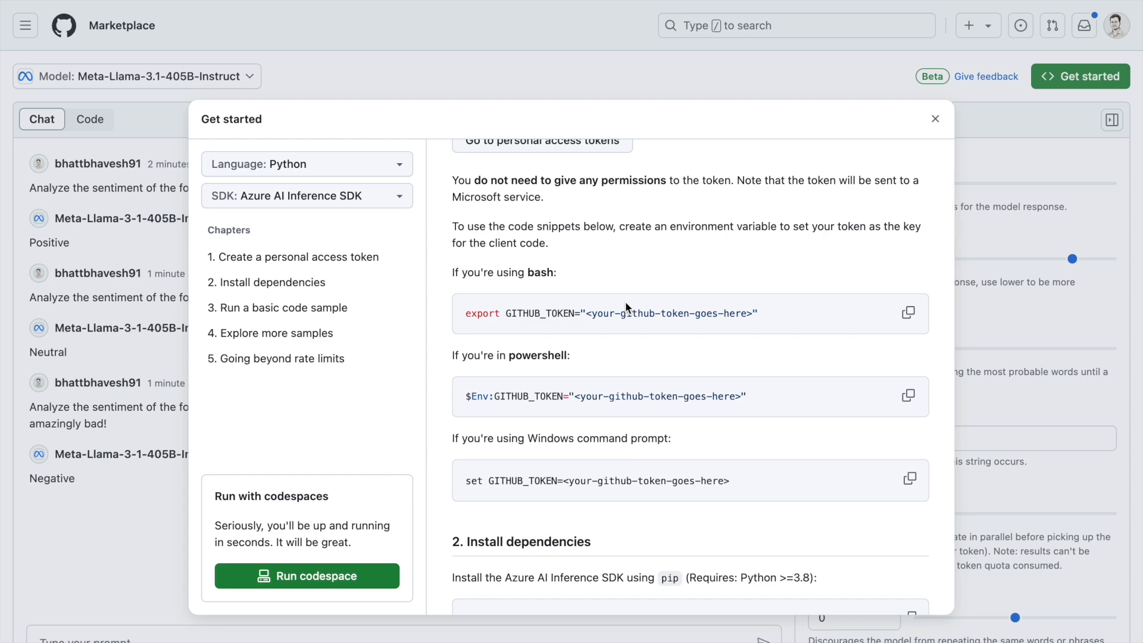
scroll(down, 3)
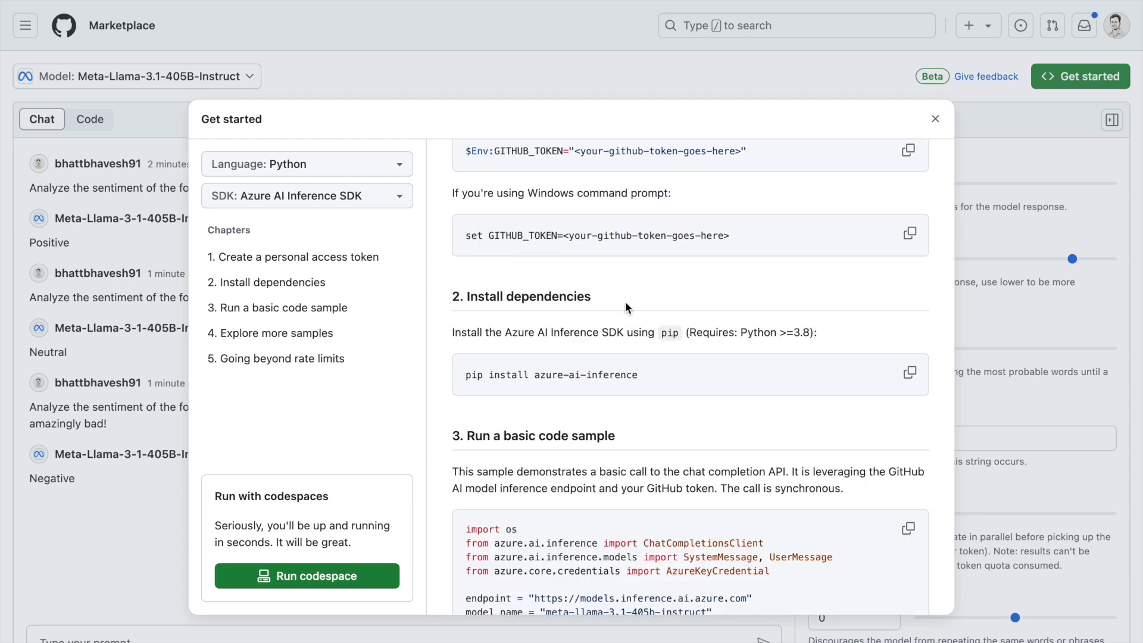
scroll(down, 3)
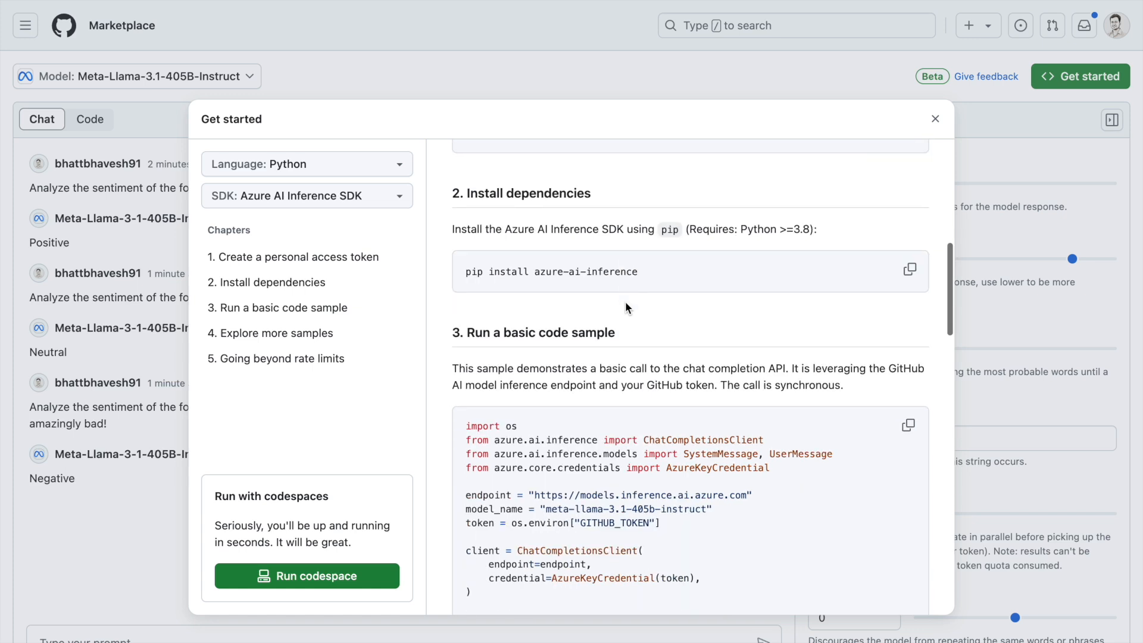
scroll(down, 3)
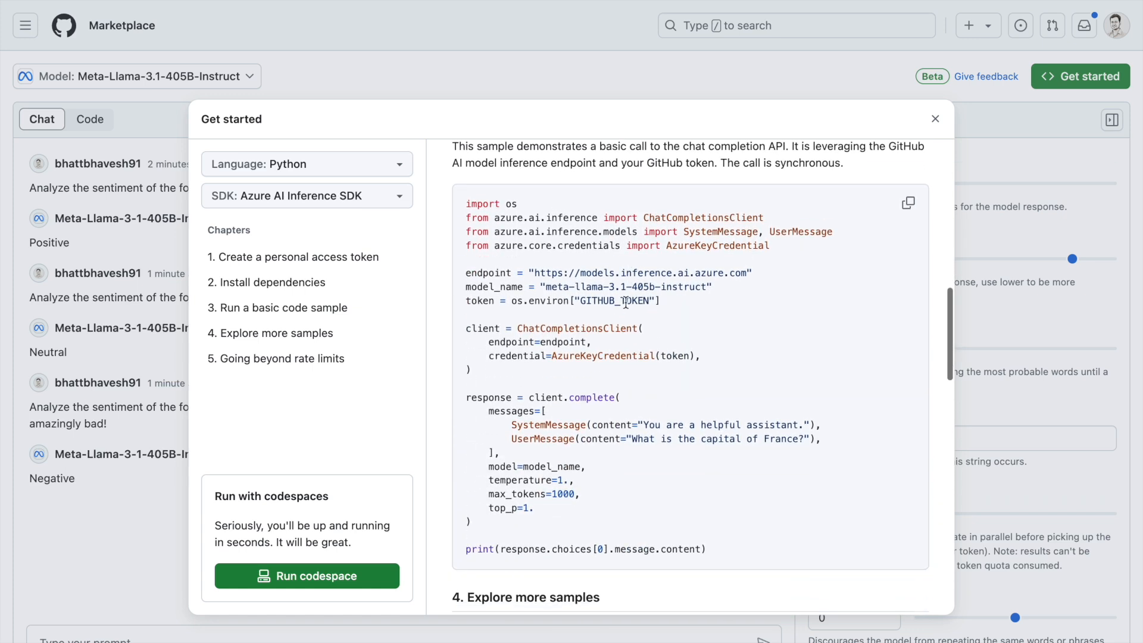
scroll(down, 3)
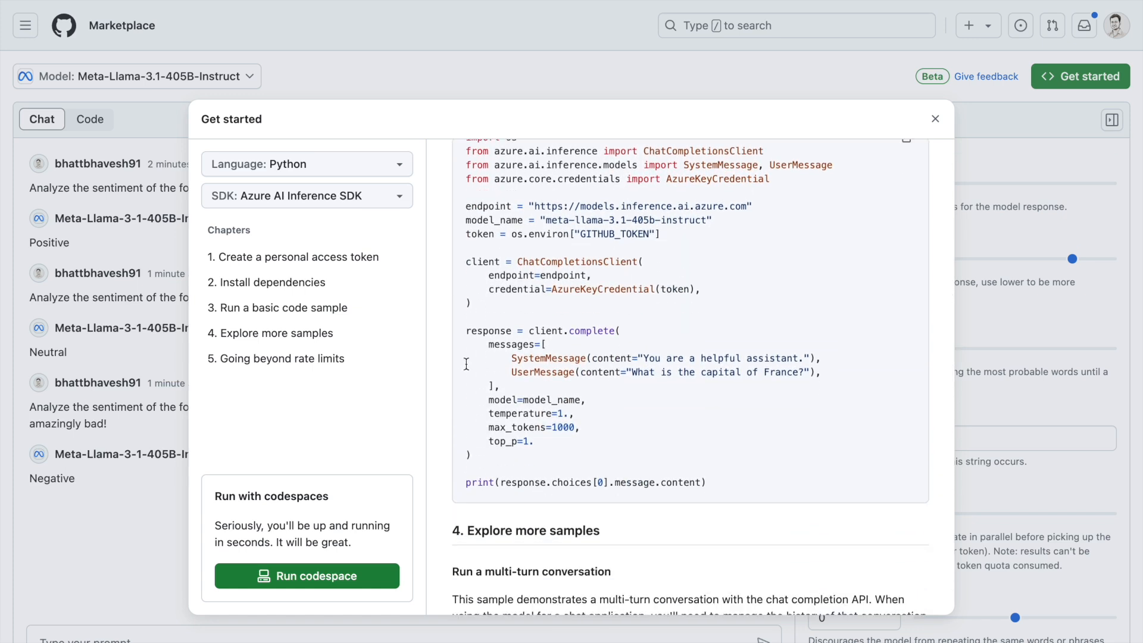
mouse_move(270, 523)
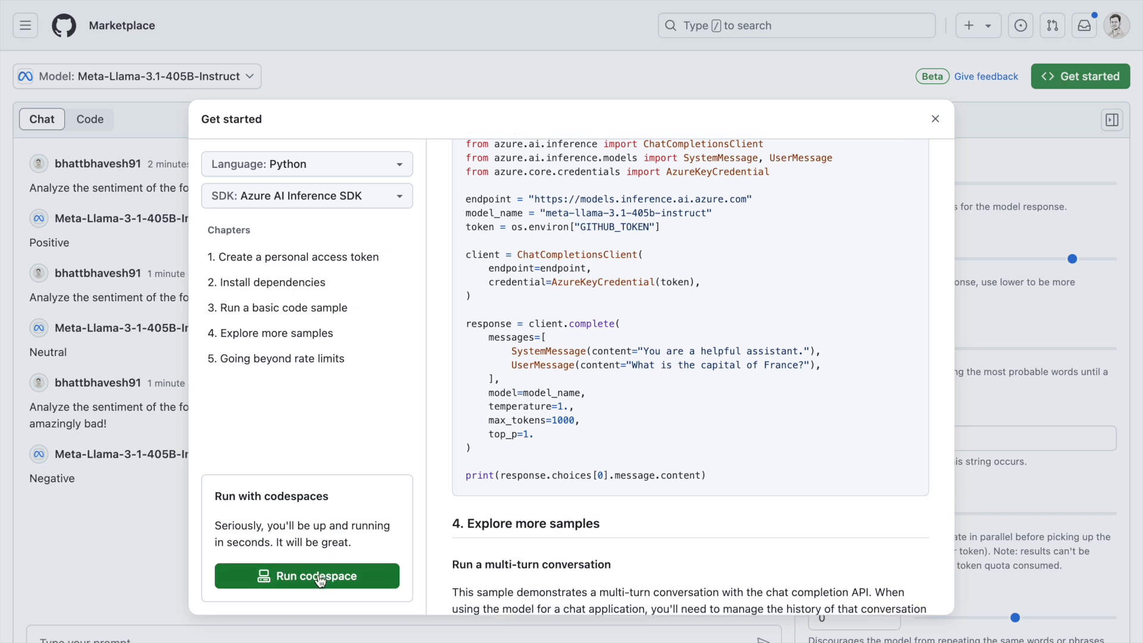
mouse_move(318, 579)
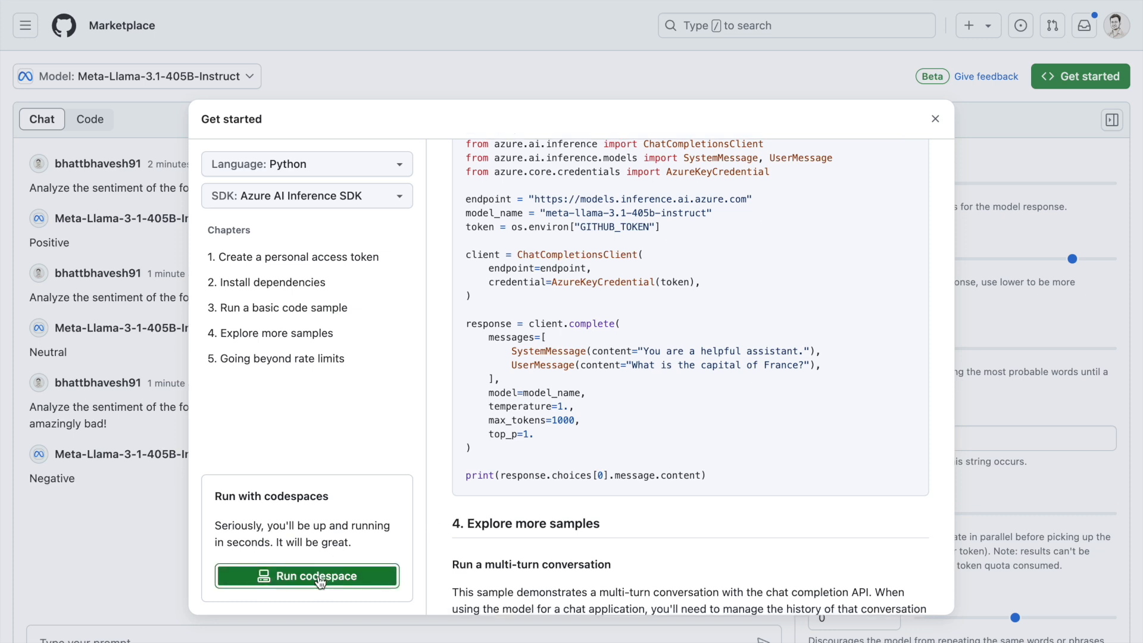
Launch a new codespace for the codespaces-models repository from Run codespace.
click(307, 576)
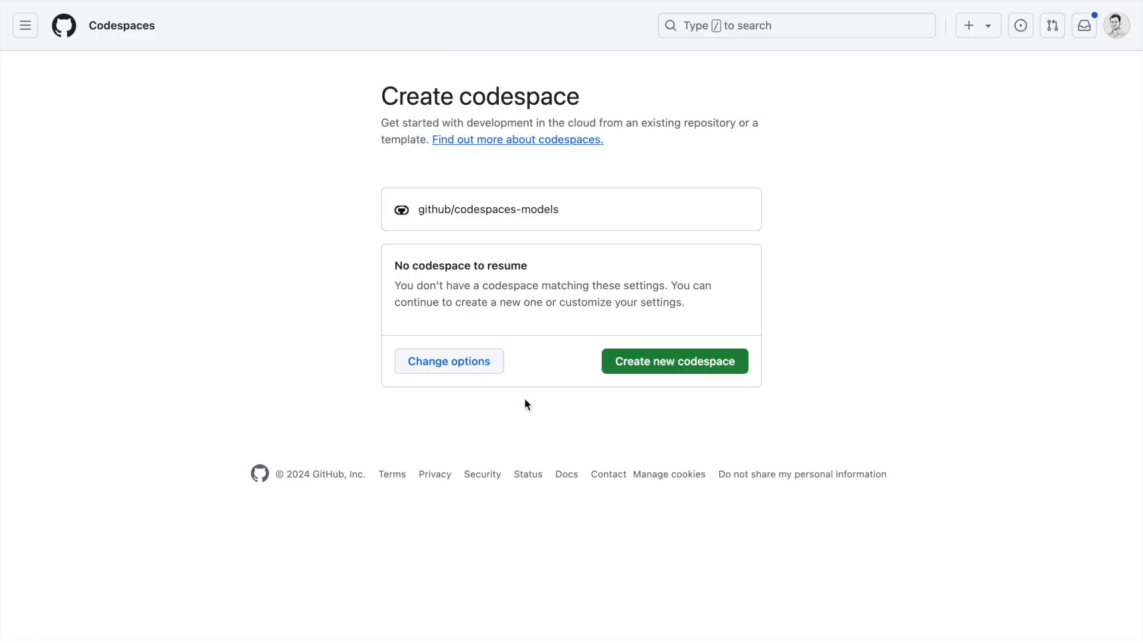
click(674, 361)
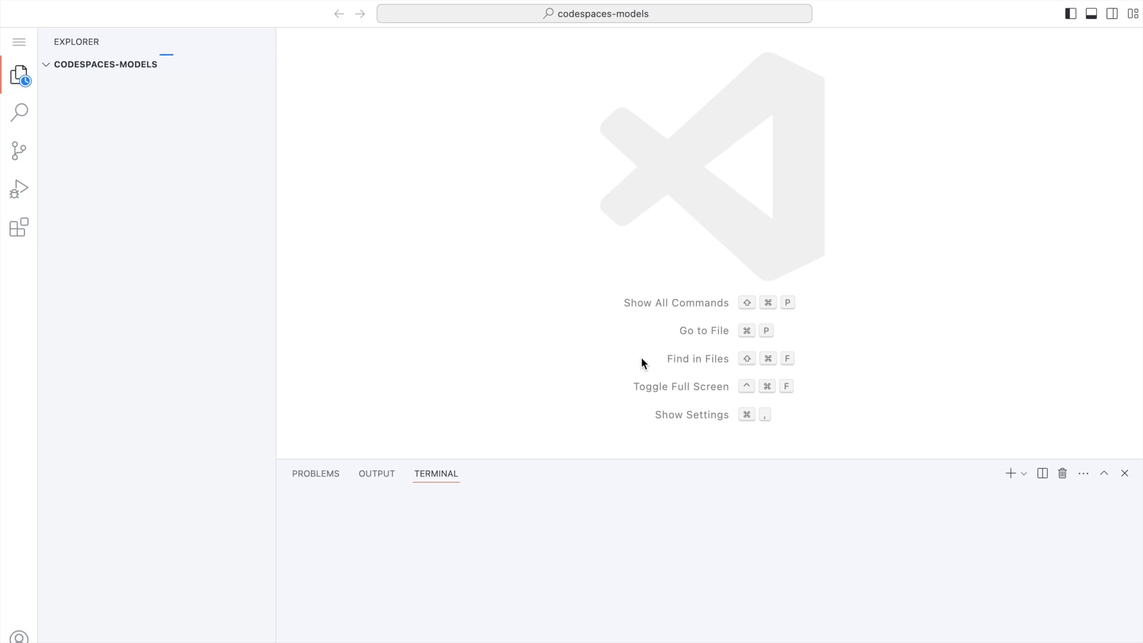
click(94, 239)
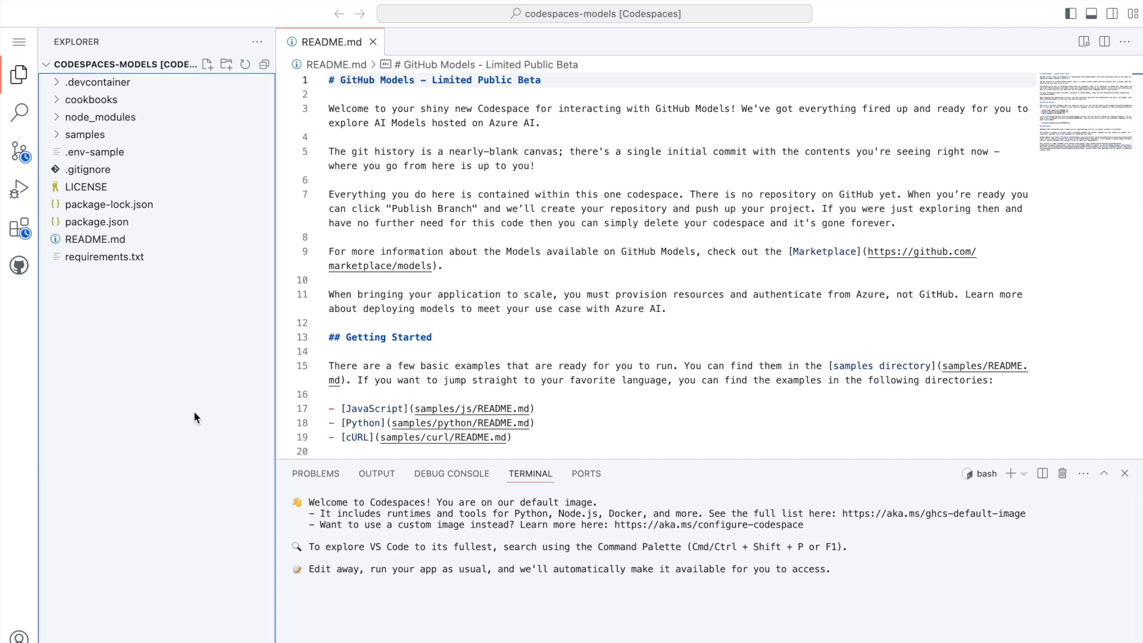
Add a new file named app.py to the codespace project folder.
right_click(195, 416)
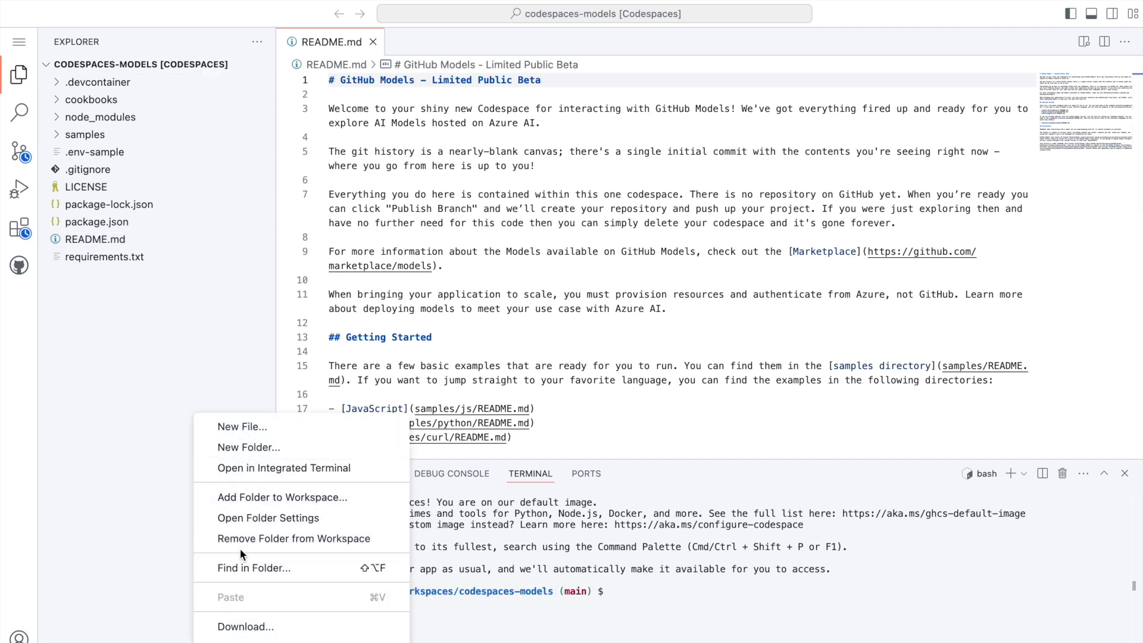
click(242, 427)
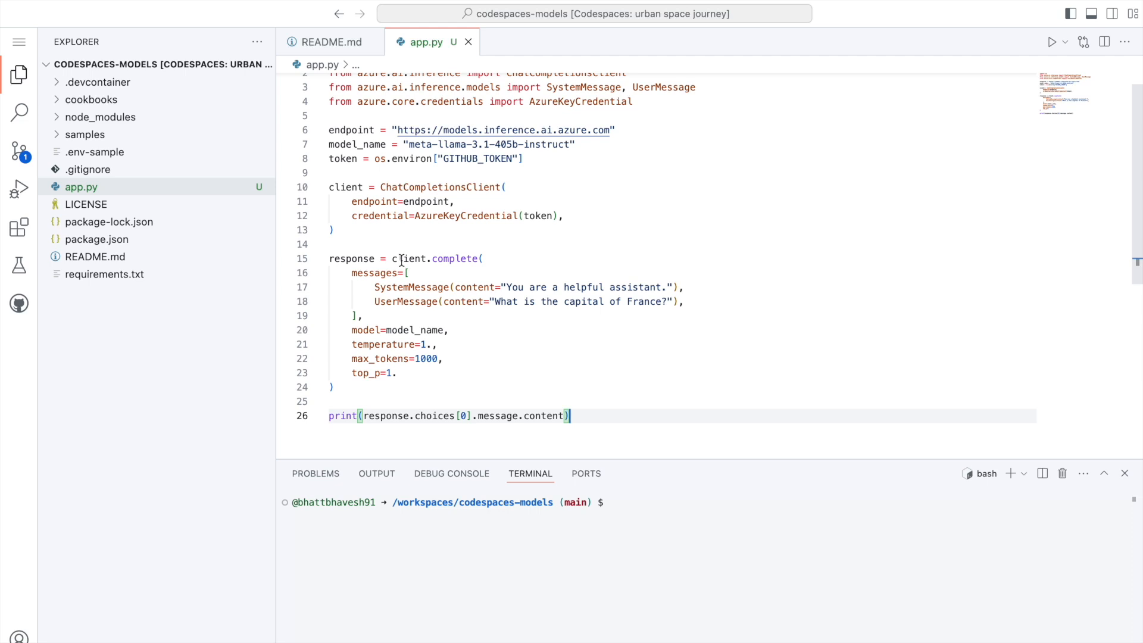
mouse_move(526, 282)
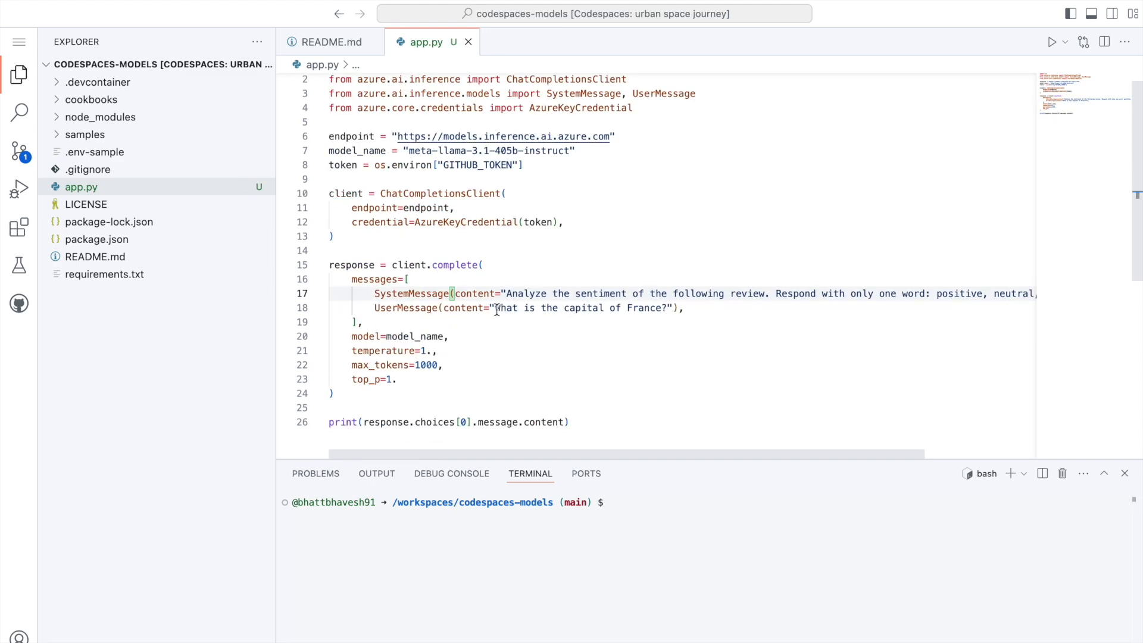
Replace the France capital question with 'The product was amazingly good.' and run python app.py.
drag(496, 308, 665, 307)
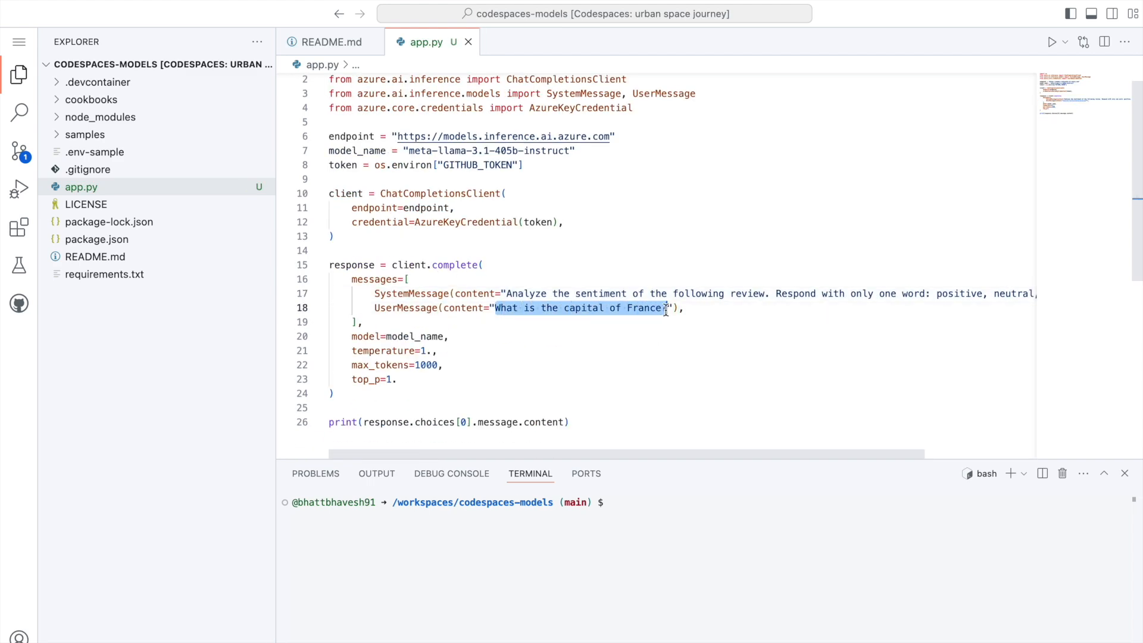
text(T)
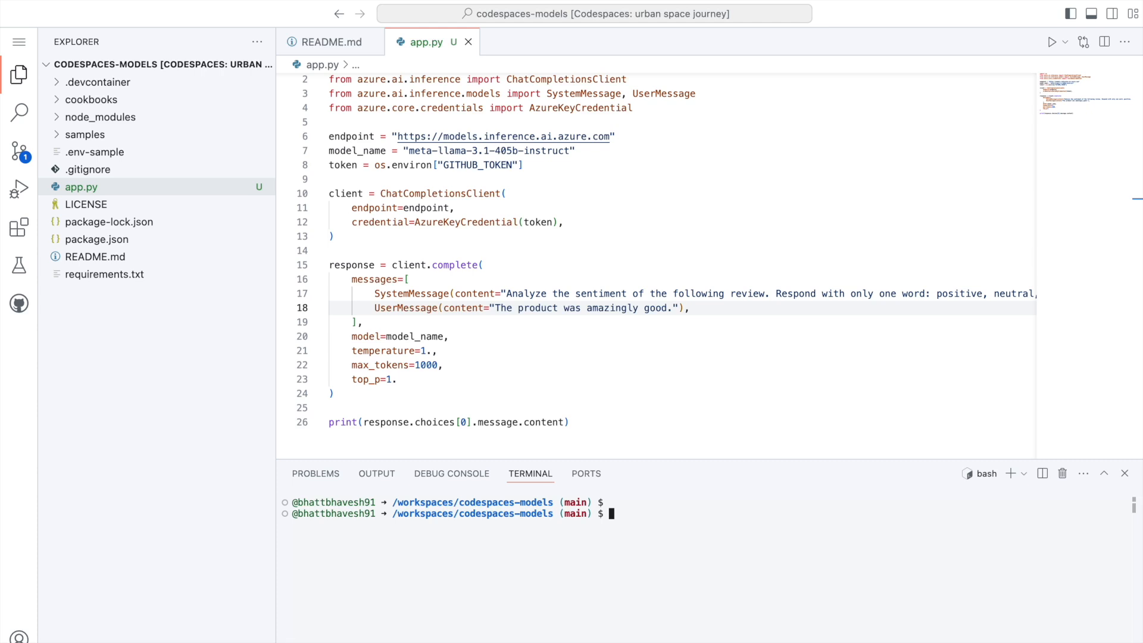
text(python app.py)
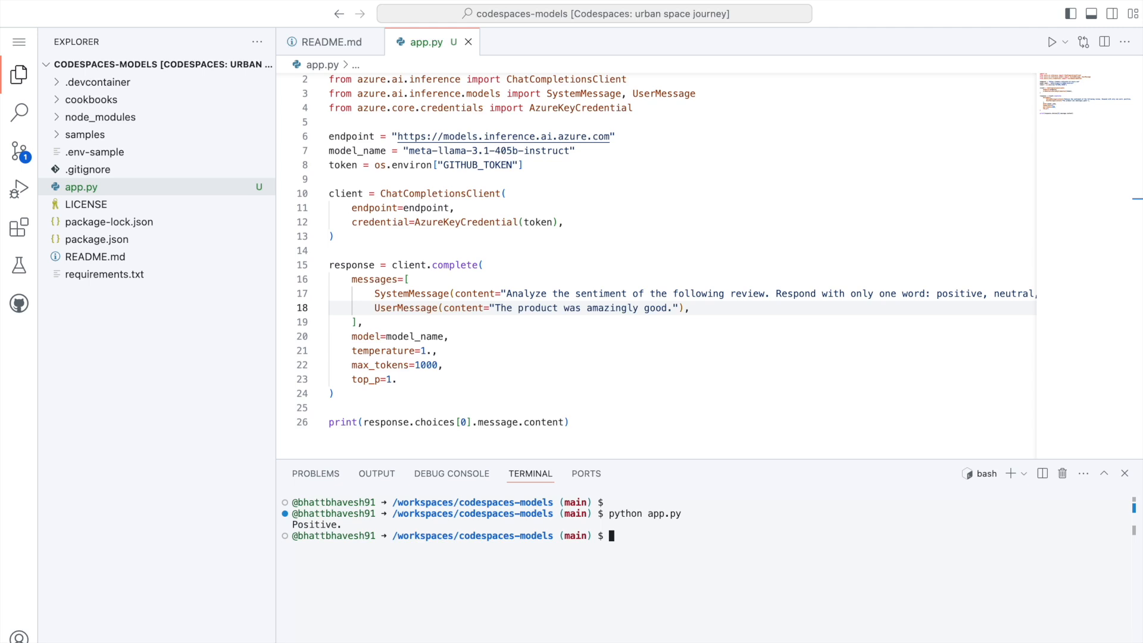
Change 'good' to 'horrible', rerun app.py, then rewrite the review ending as 'ok ok'.
double_click(611, 308)
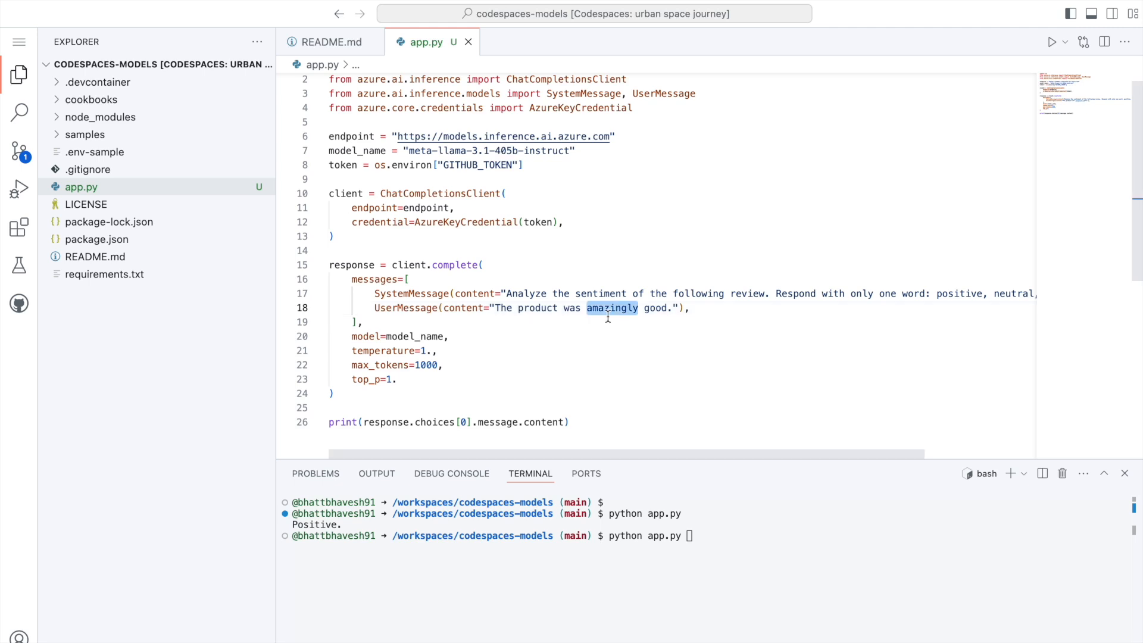
double_click(655, 308)
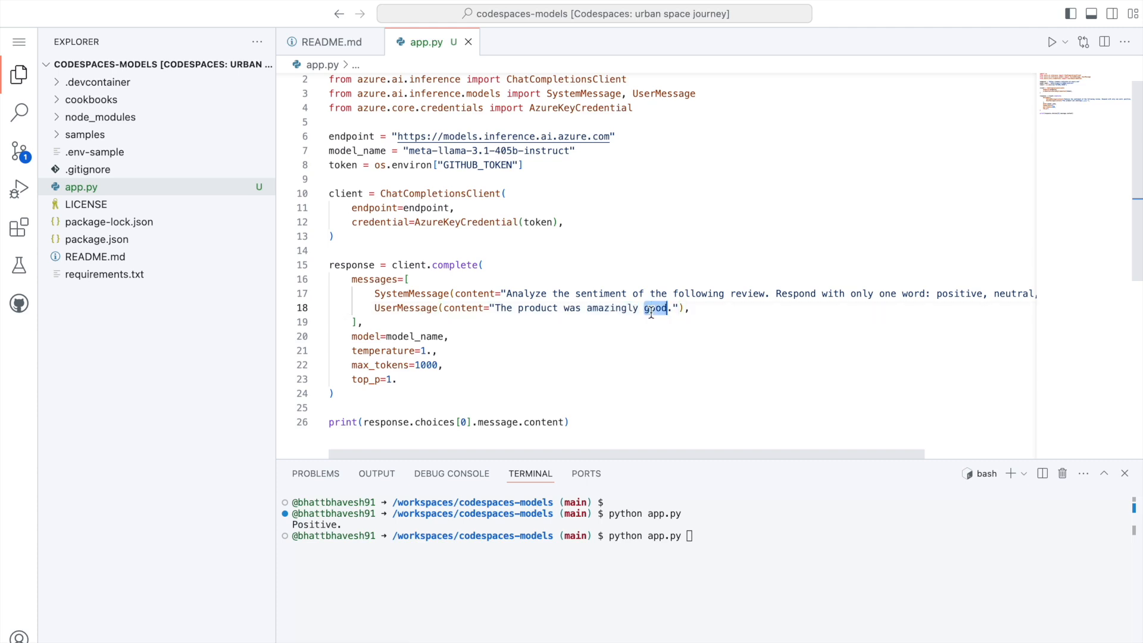
text(horrible)
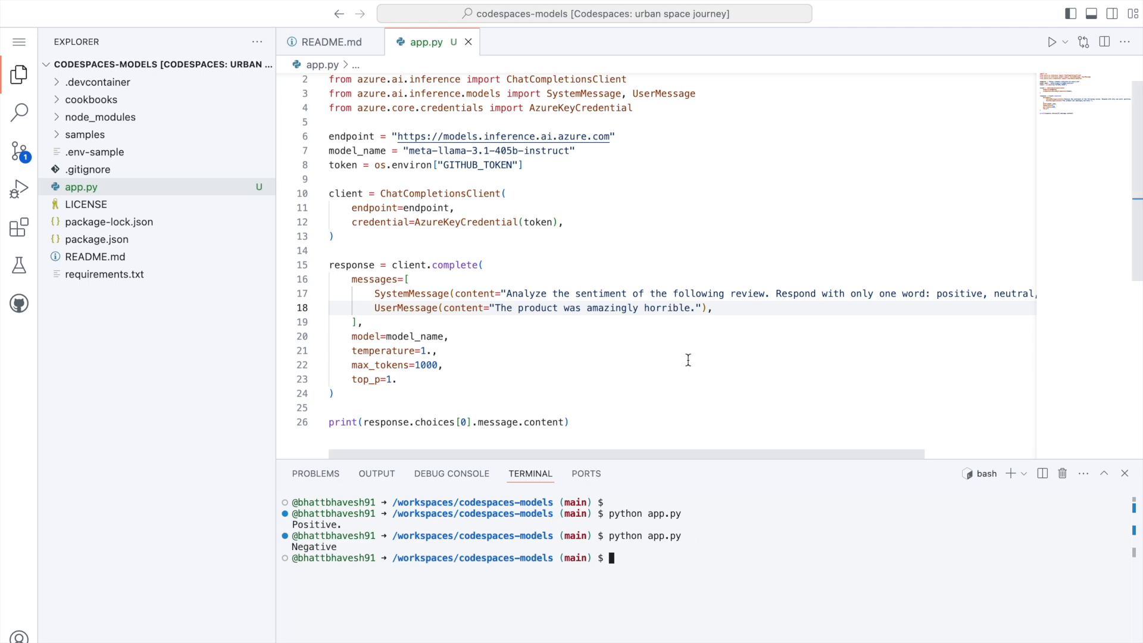
drag(586, 308, 690, 308)
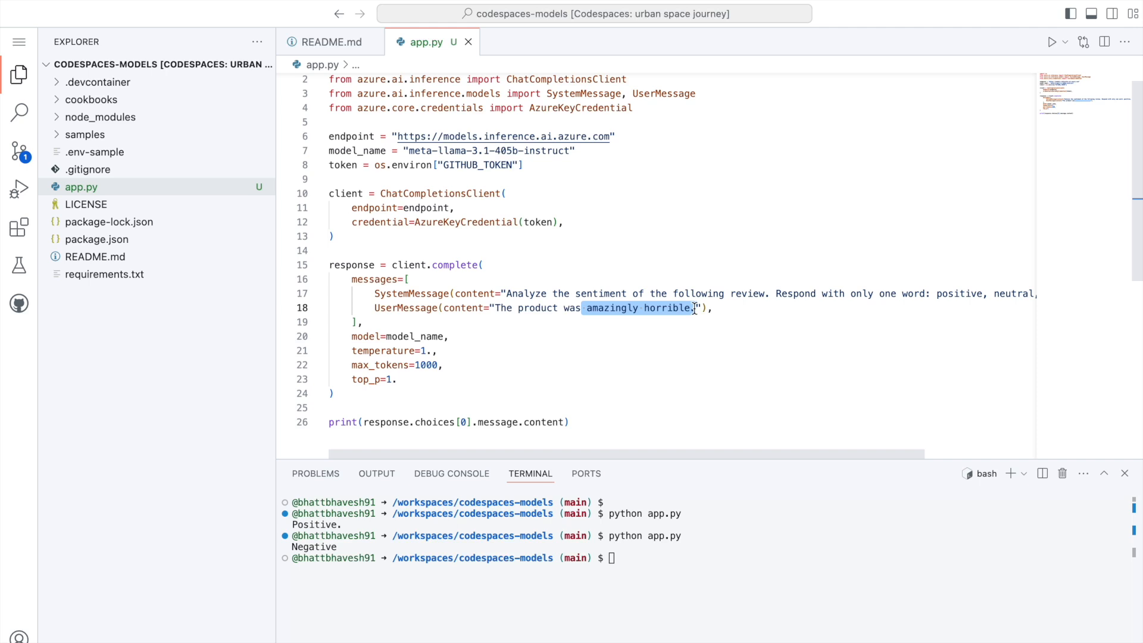
text(ok ok)
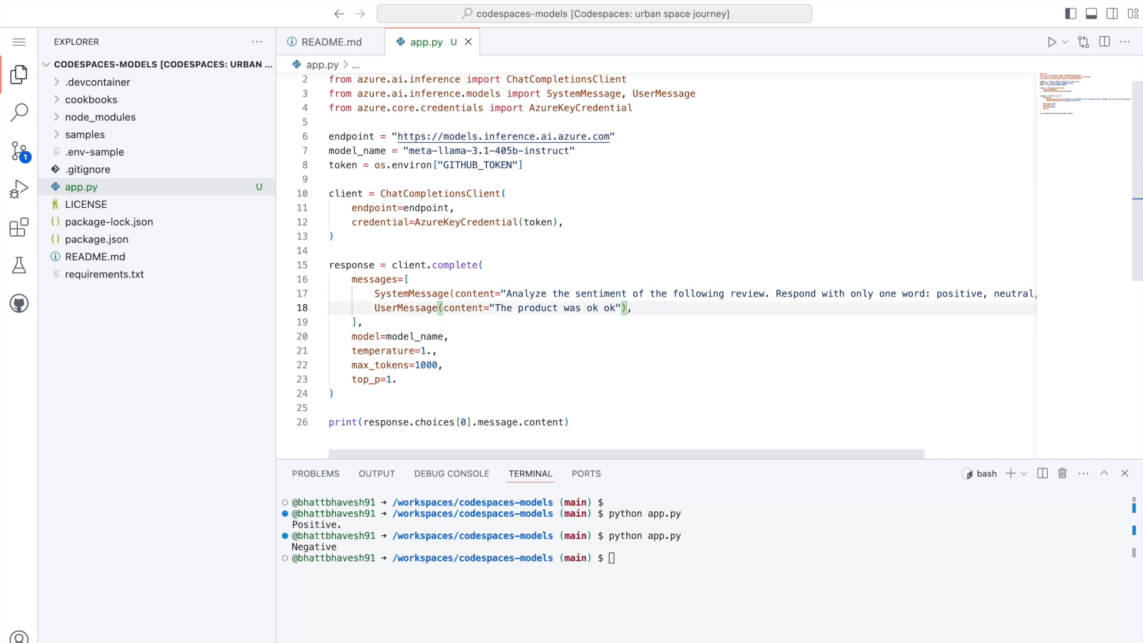